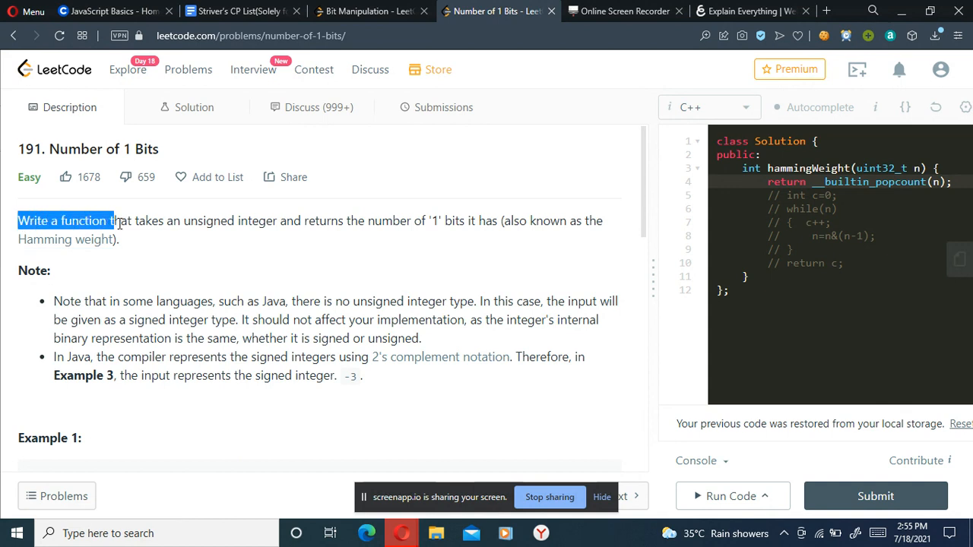
Highlight the statement, then select and copy Example 1's input, output and explanation
drag(114, 220, 343, 221)
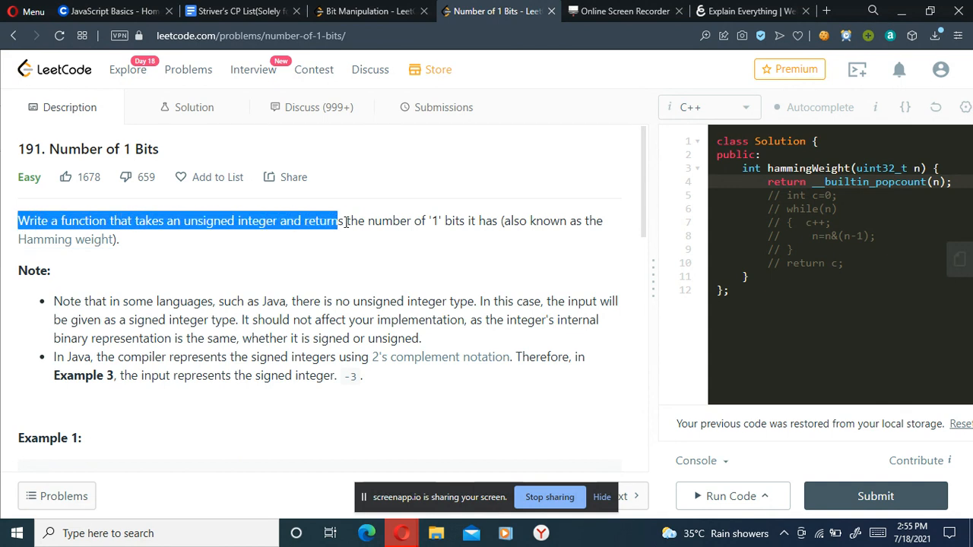
drag(338, 220, 502, 221)
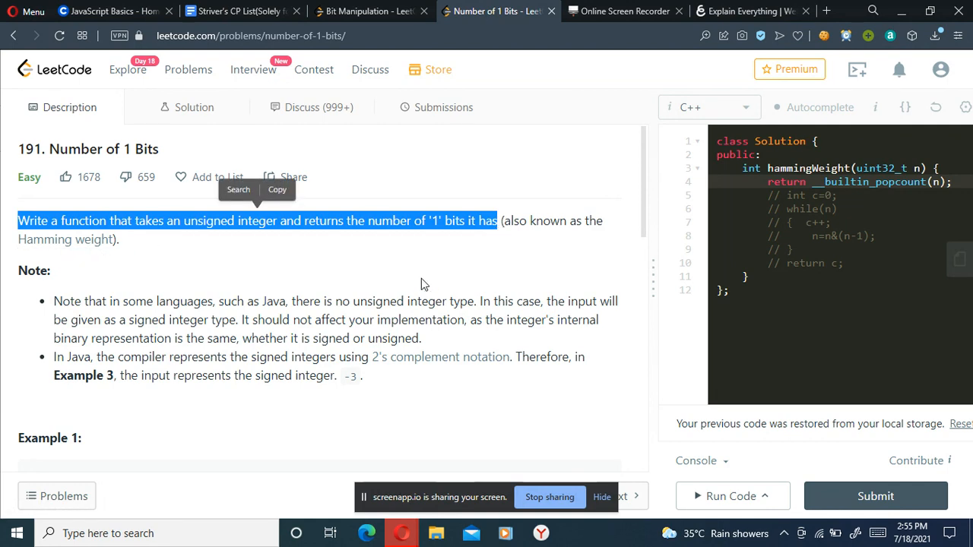
scroll(down, 3)
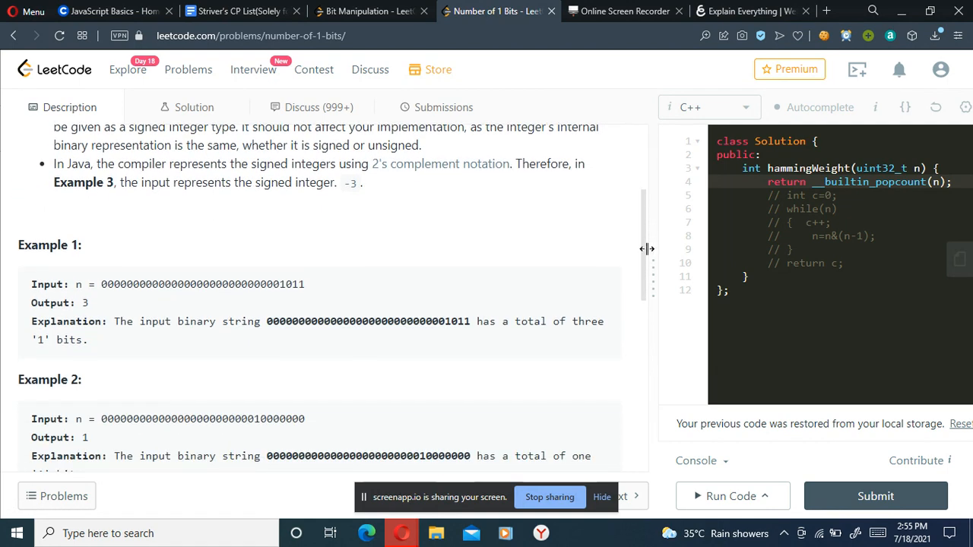
drag(32, 284, 88, 341)
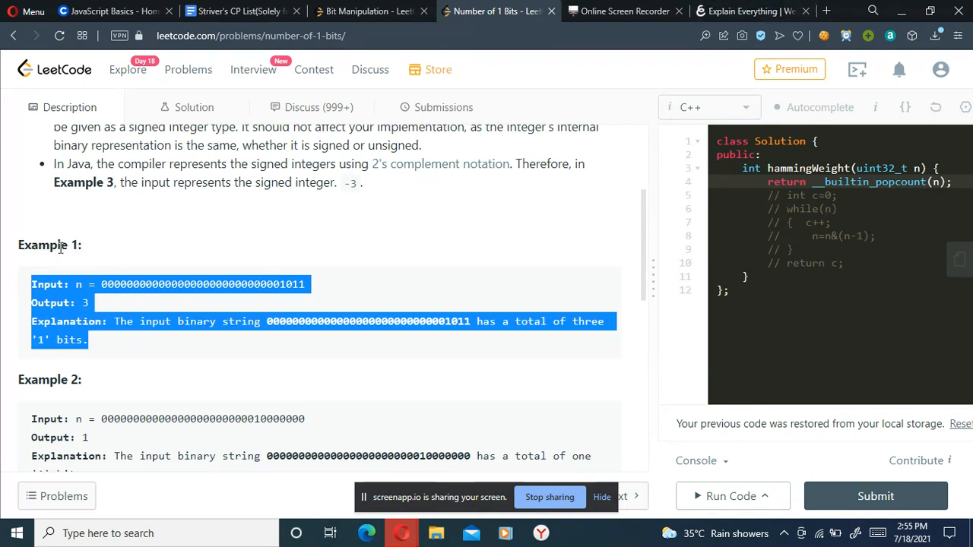
click(748, 11)
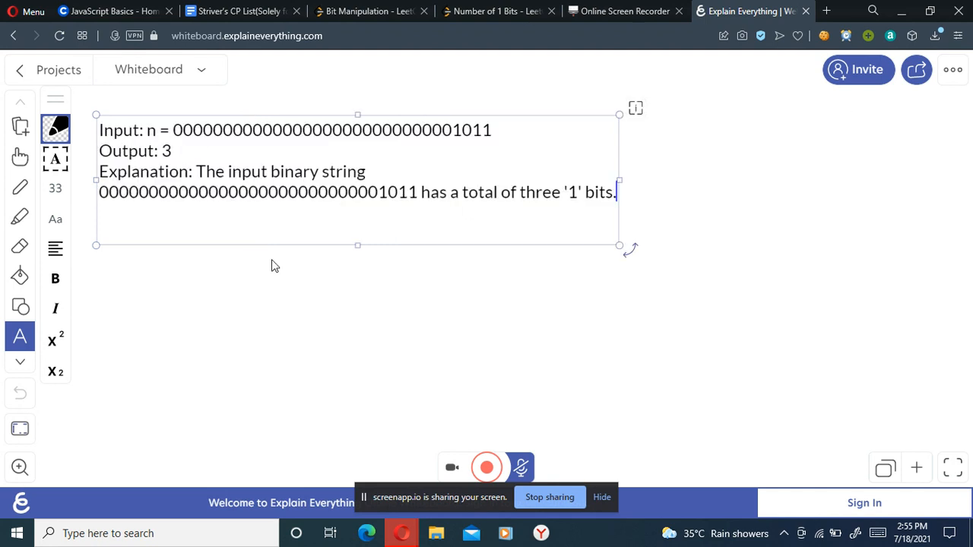
mouse_move(221, 168)
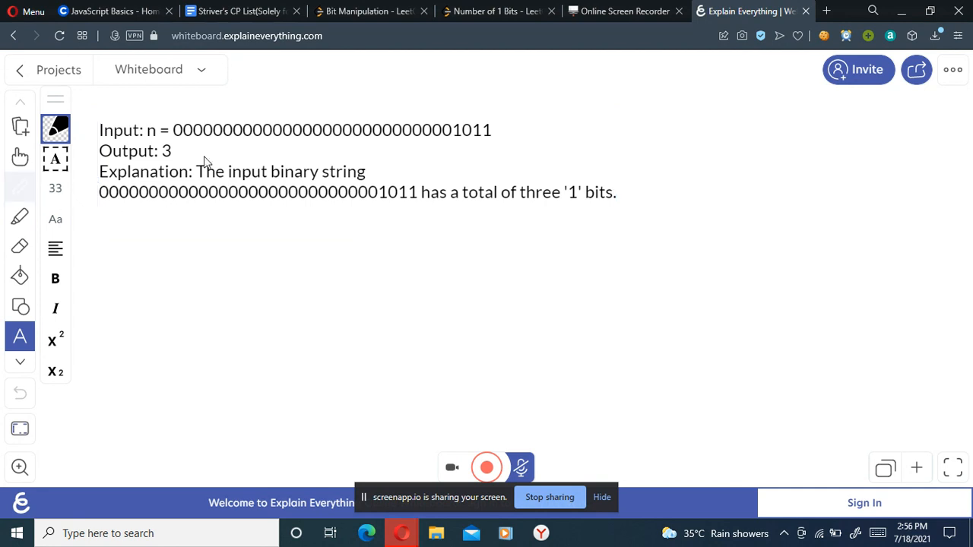
Switch the whiteboard to freehand pen drawing for annotating the pasted example
click(20, 185)
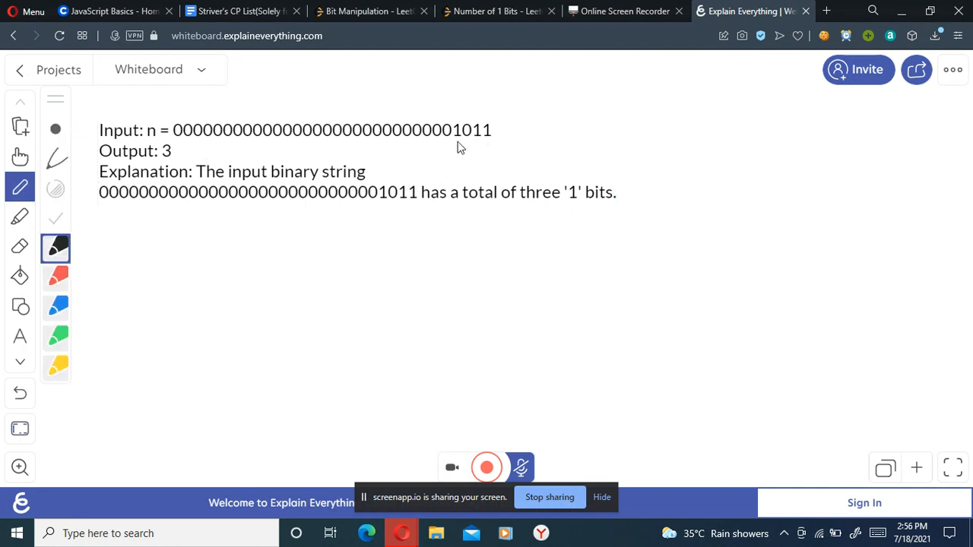
mouse_move(427, 159)
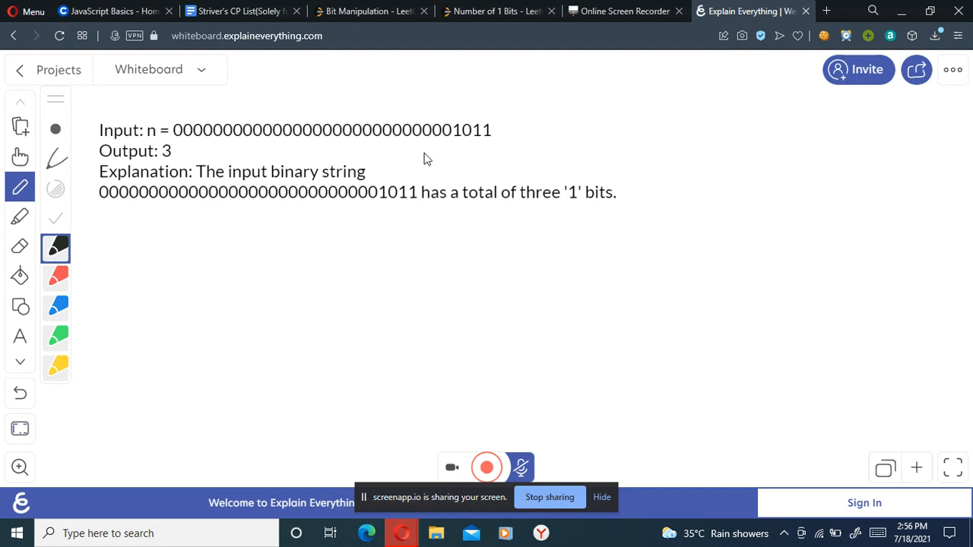
mouse_move(459, 146)
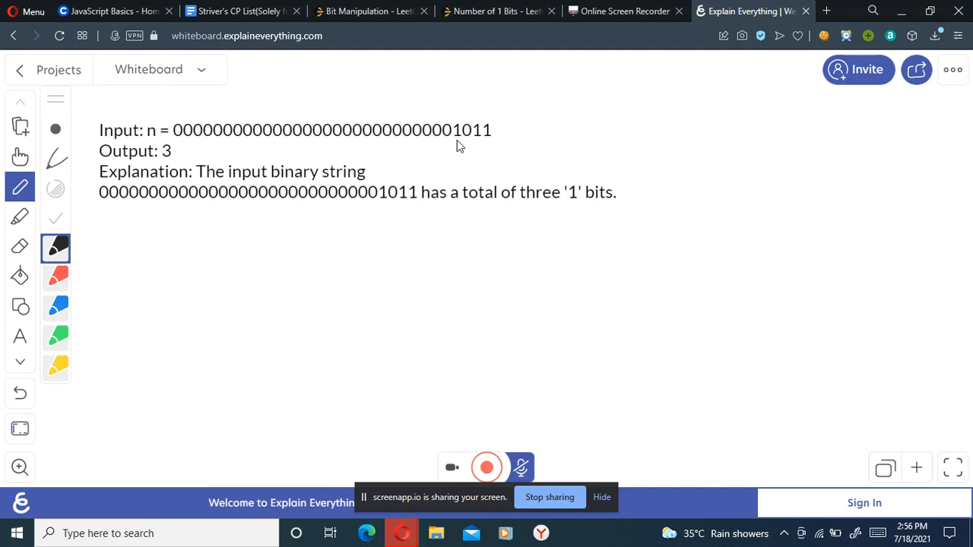
mouse_move(474, 152)
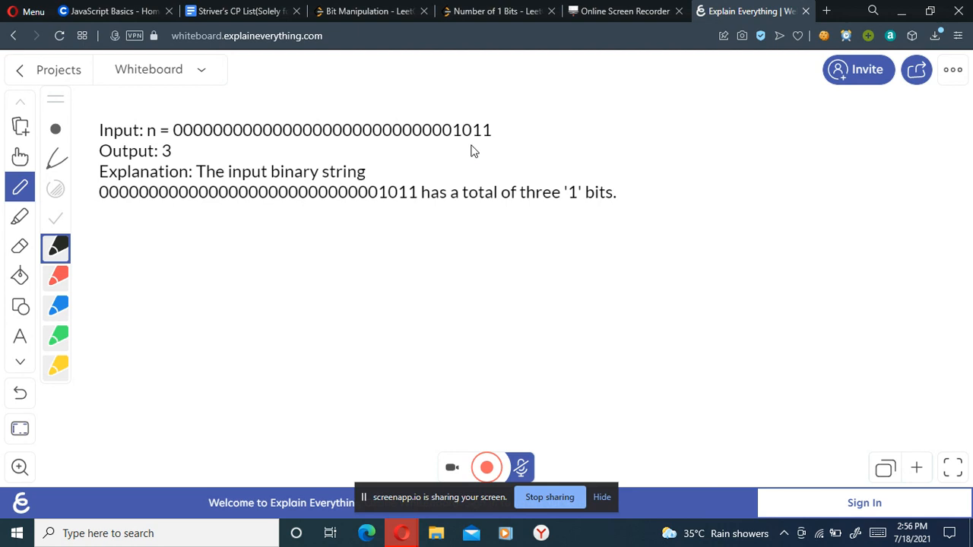
Tick the 1 bits under 1011, draw an arrow to the count 3, and write C++
drag(456, 144, 490, 164)
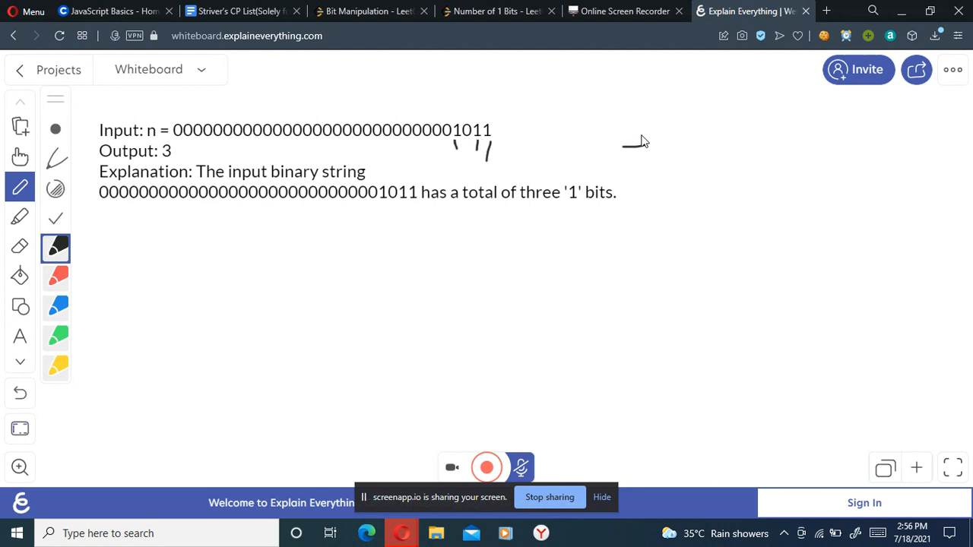
drag(624, 144, 699, 160)
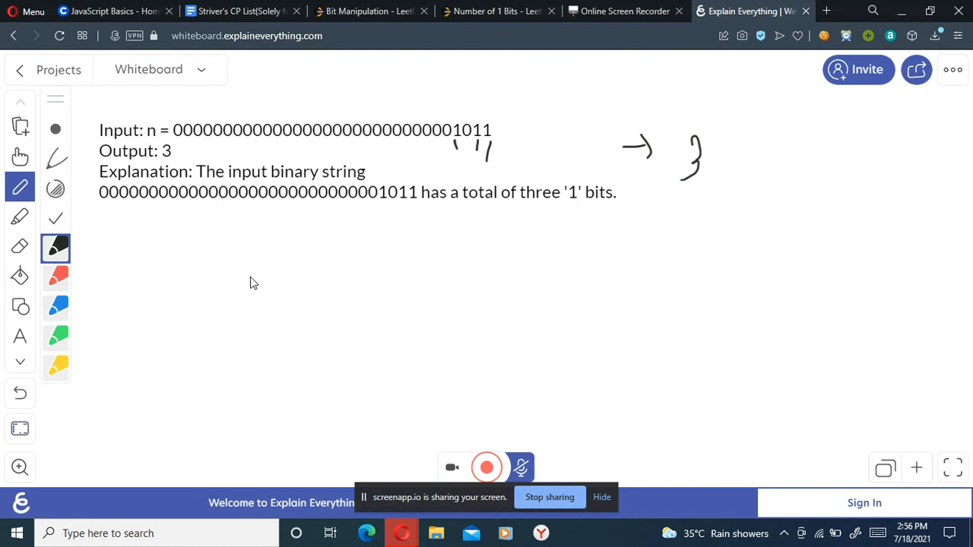
drag(240, 262, 312, 273)
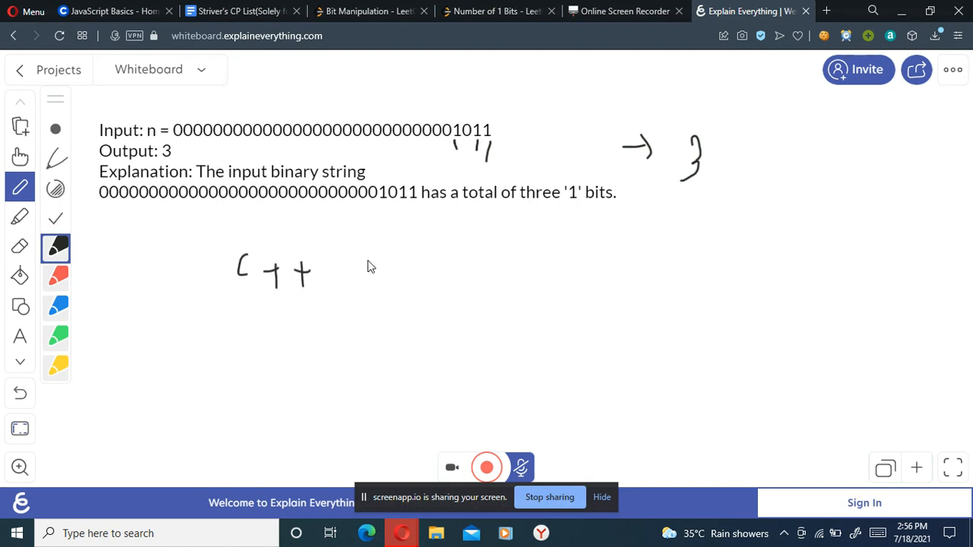
mouse_move(352, 324)
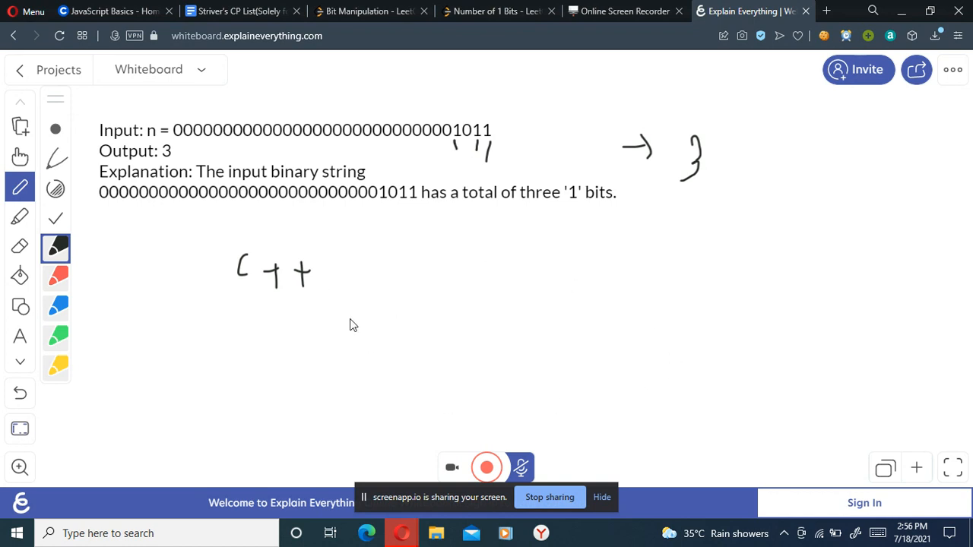
mouse_move(356, 337)
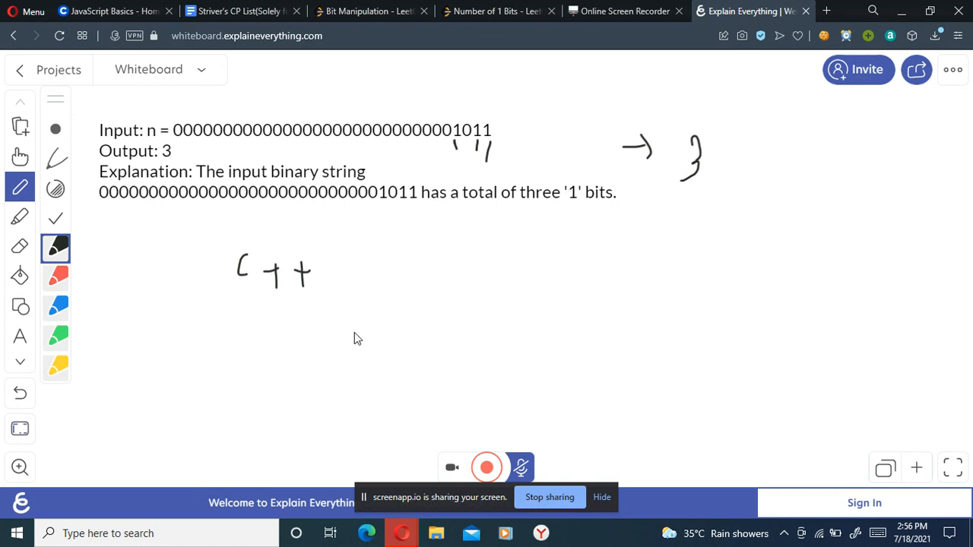
Handwrite __builtin_popcount(n); beneath the C++ label
drag(352, 332, 414, 296)
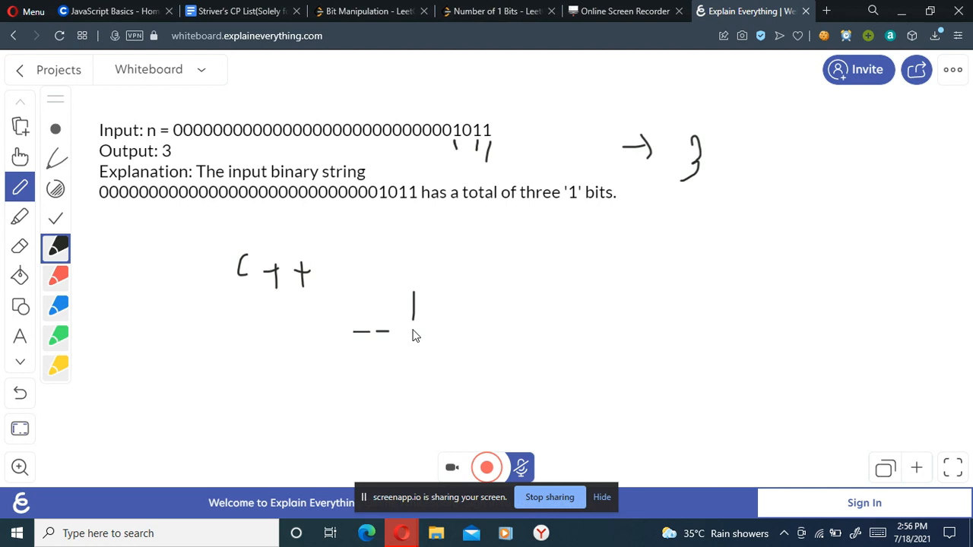
drag(413, 297, 448, 338)
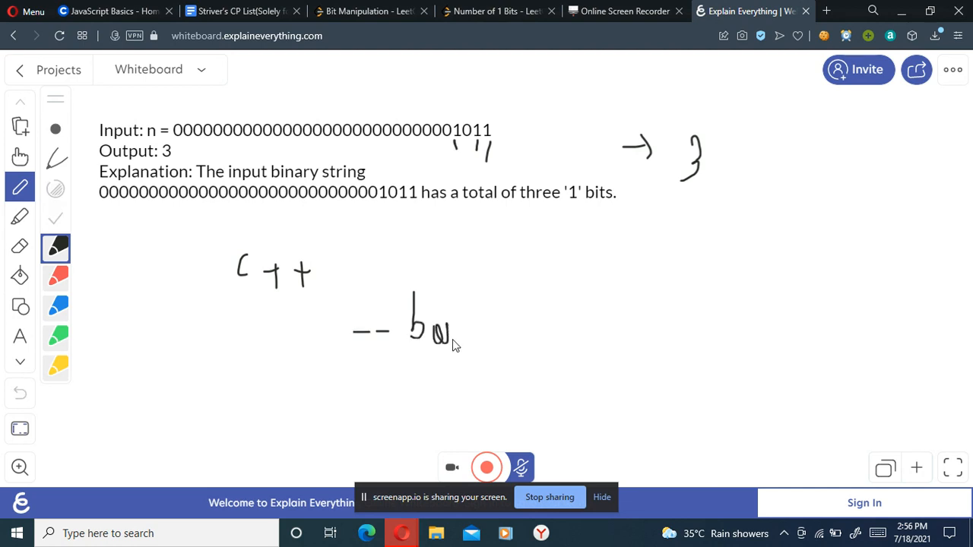
drag(438, 335, 490, 319)
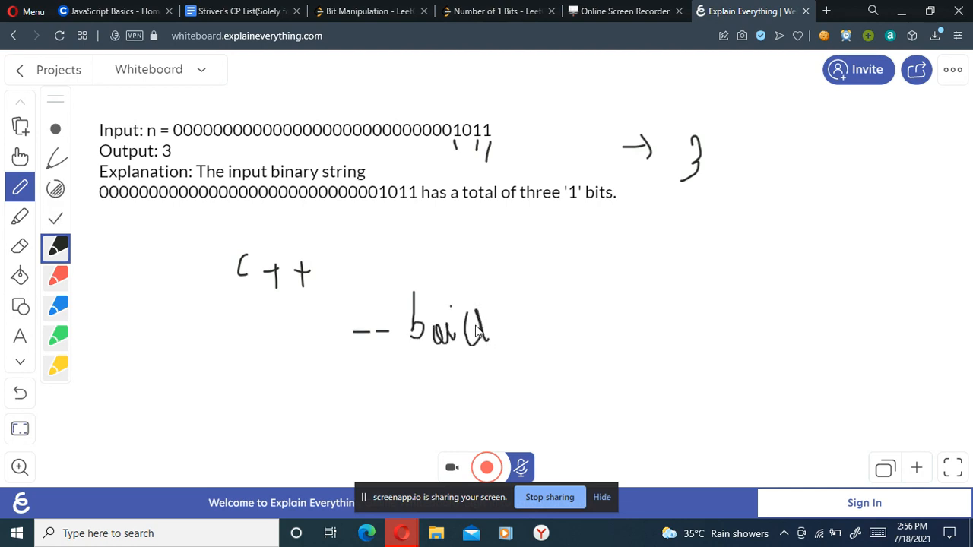
drag(486, 327, 520, 327)
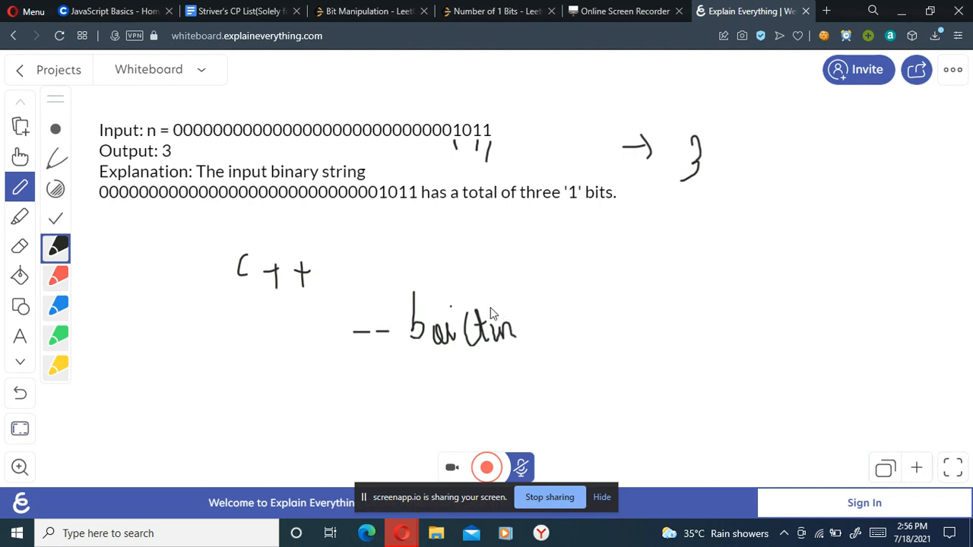
mouse_move(551, 336)
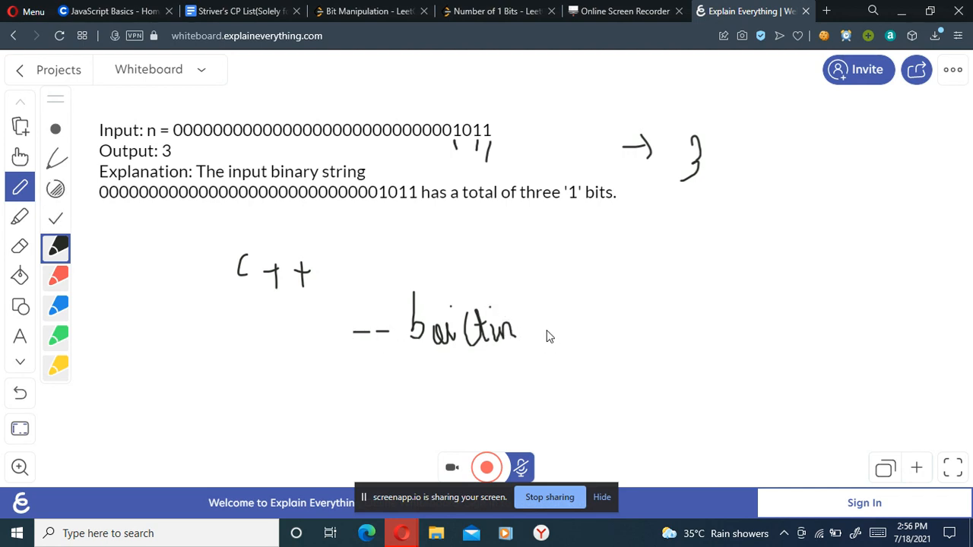
mouse_move(534, 341)
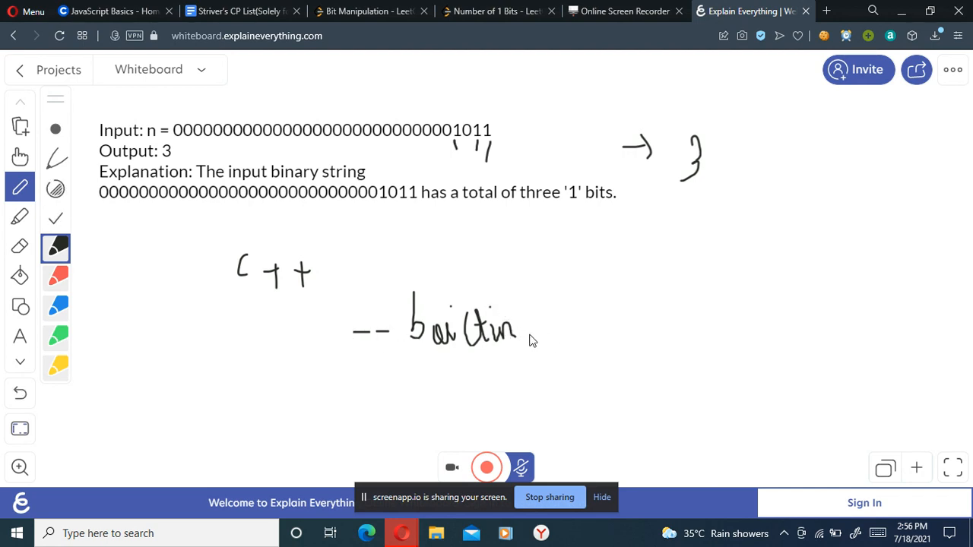
drag(532, 331, 559, 332)
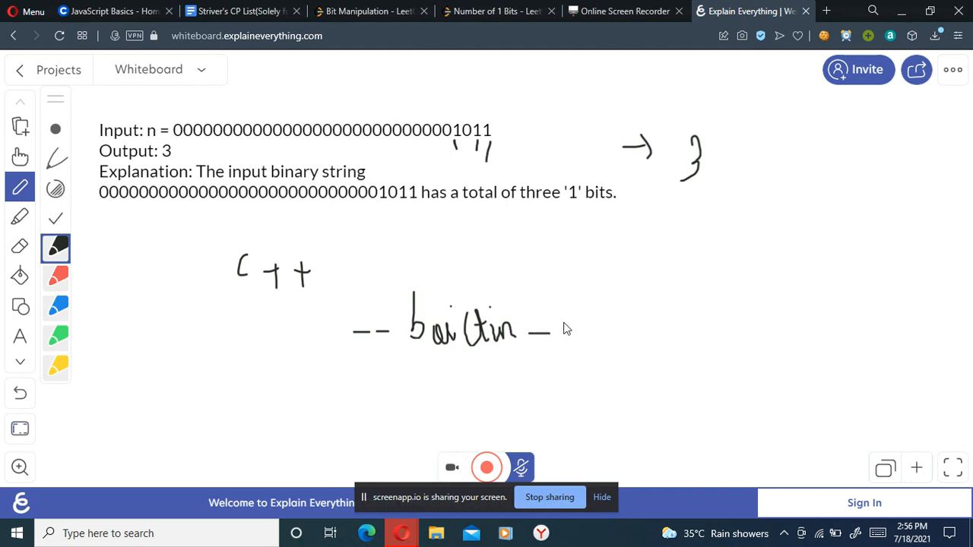
drag(562, 327, 601, 335)
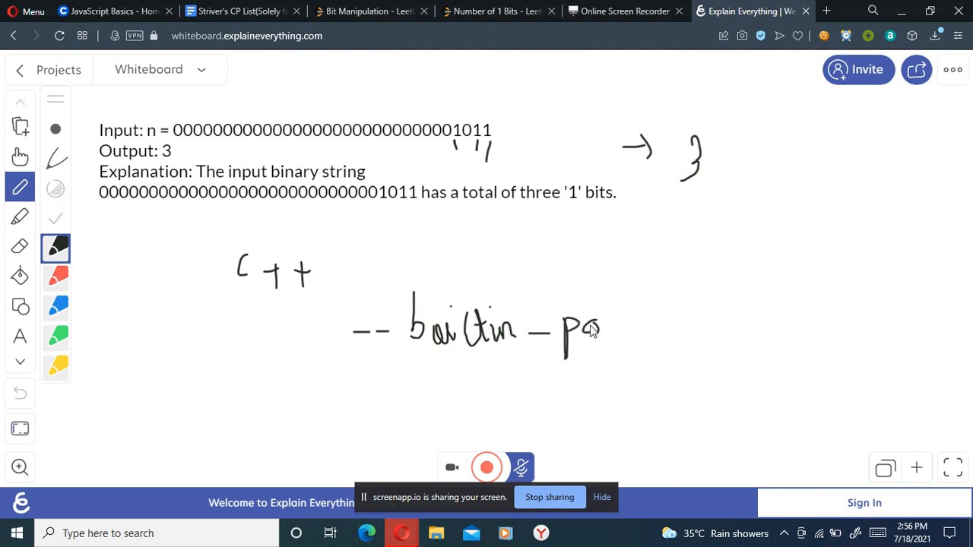
drag(593, 327, 636, 357)
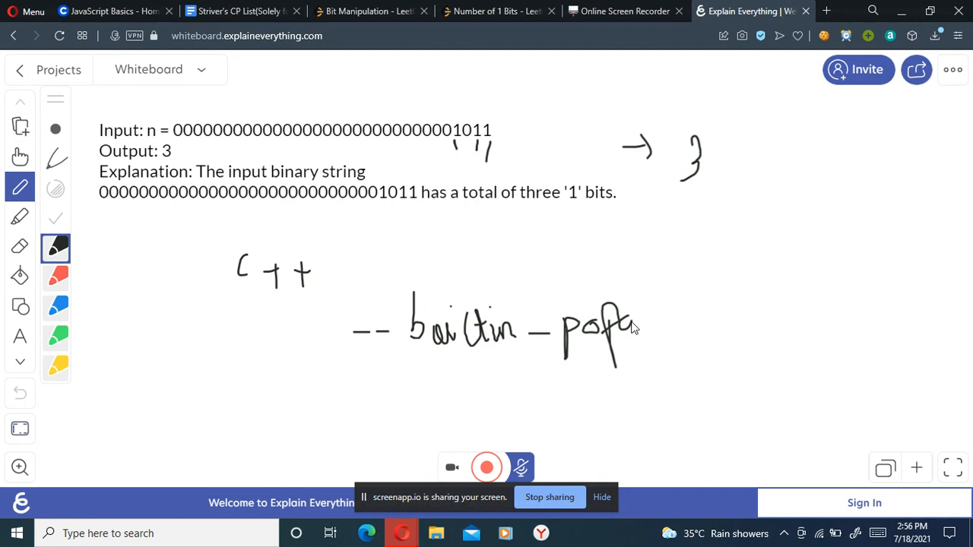
drag(626, 334, 692, 319)
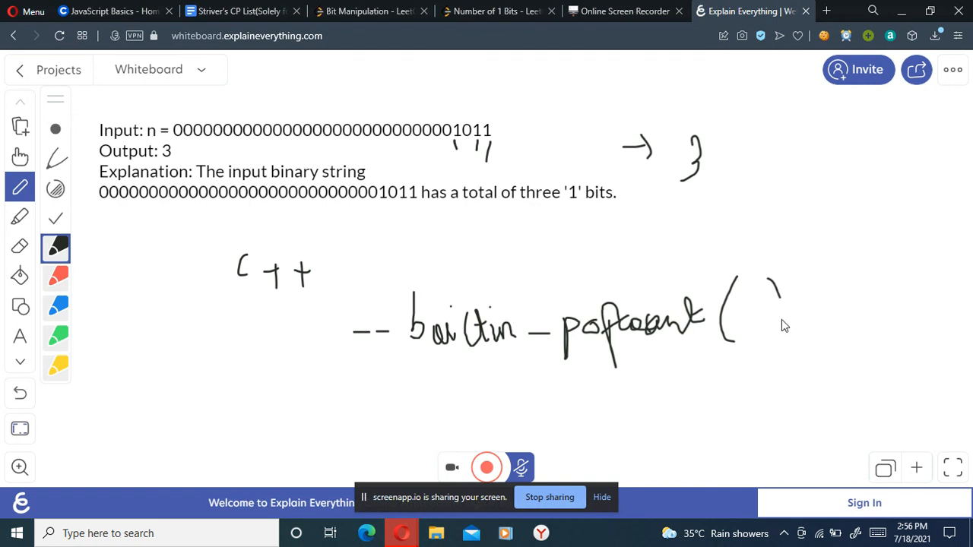
drag(748, 304, 776, 335)
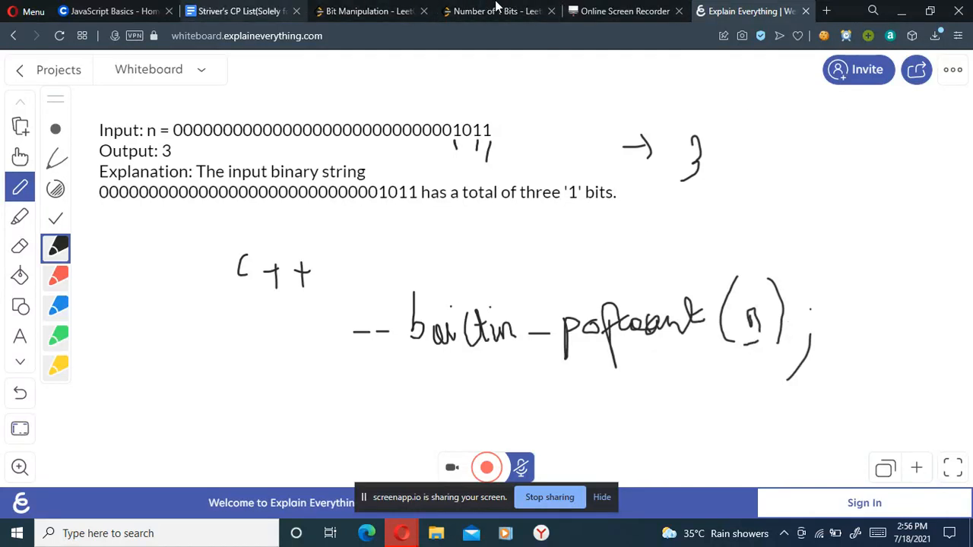
Run and submit the popcount solution in LeetCode, then dismiss the notice and collapse the result panel
click(494, 11)
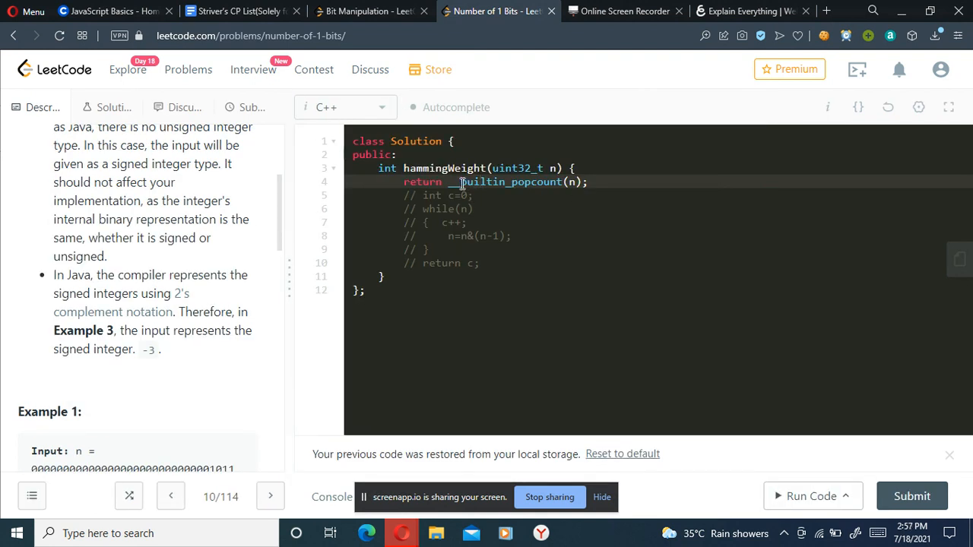
mouse_move(505, 186)
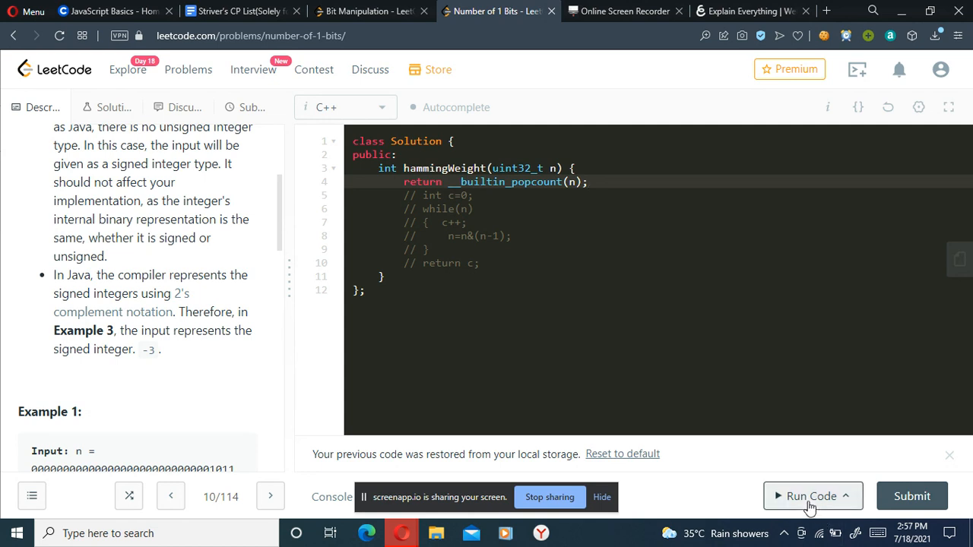
click(812, 496)
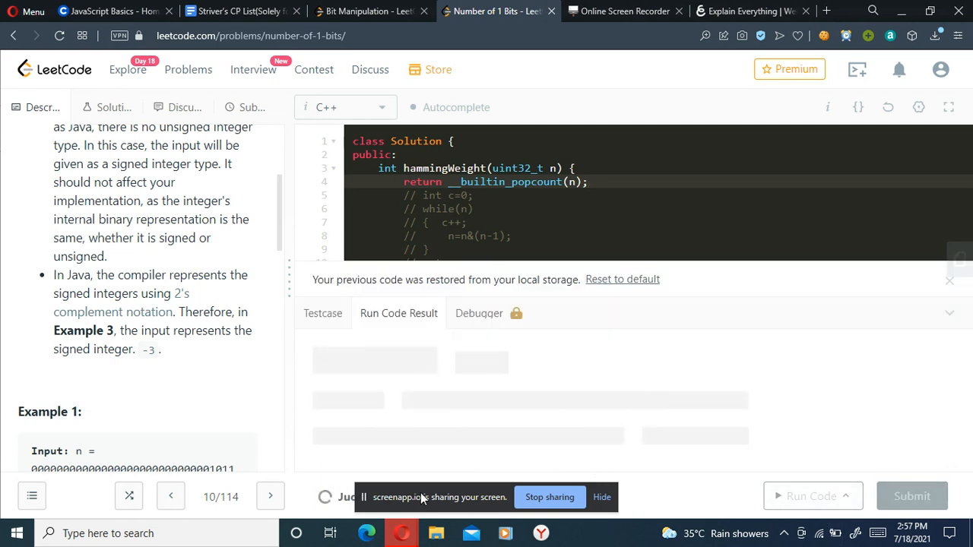
click(812, 496)
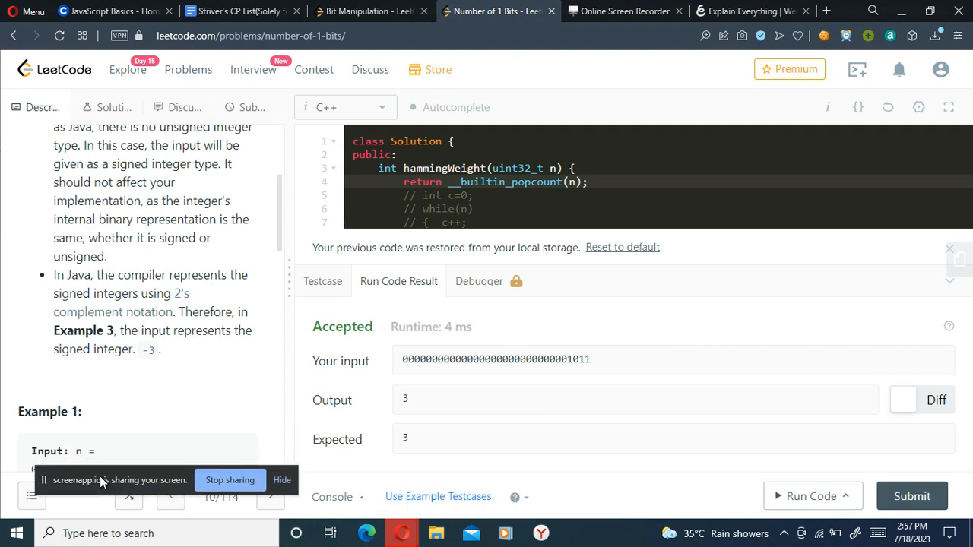
click(912, 496)
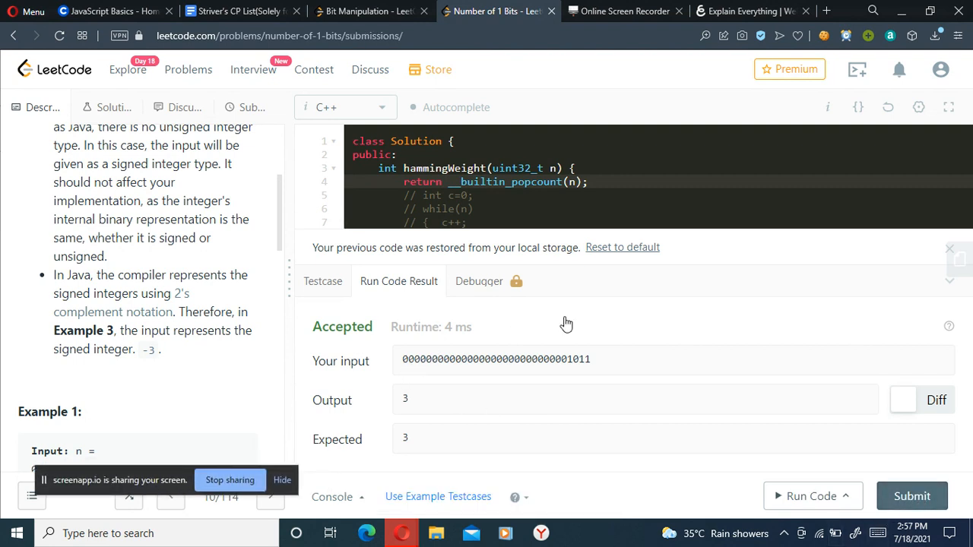
click(912, 496)
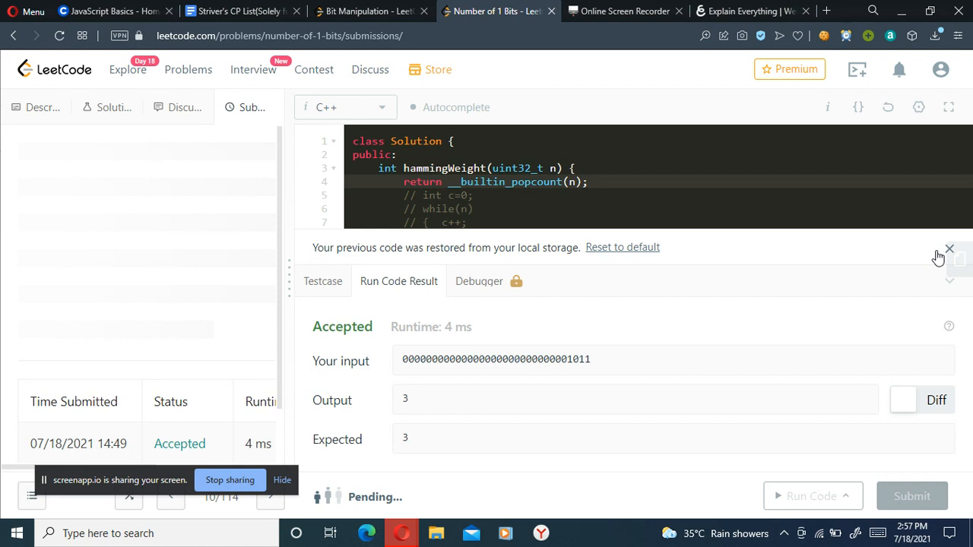
click(947, 249)
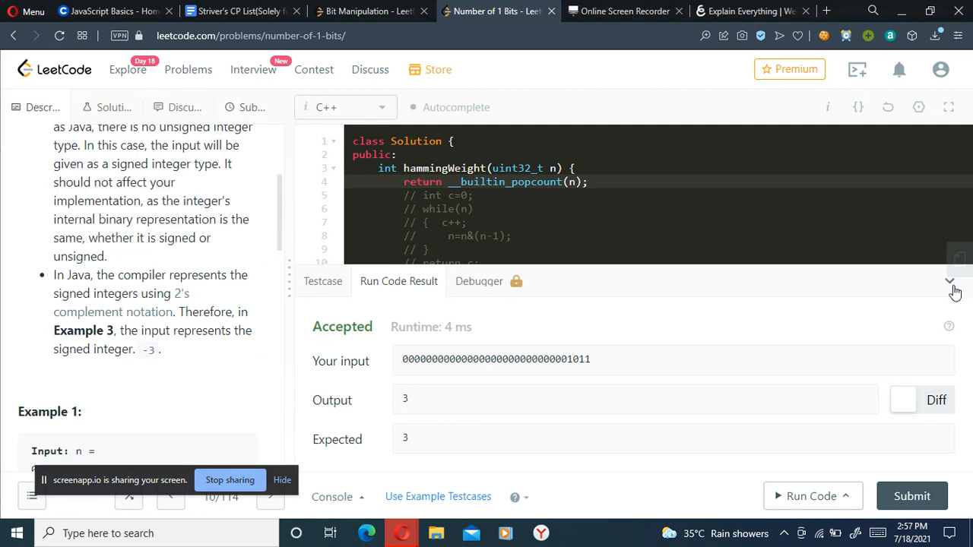
click(951, 282)
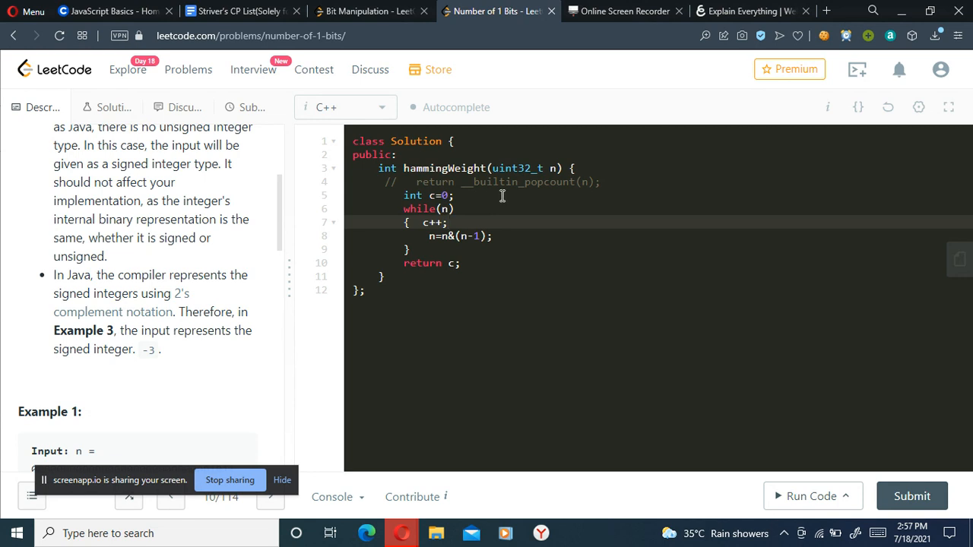
mouse_move(648, 190)
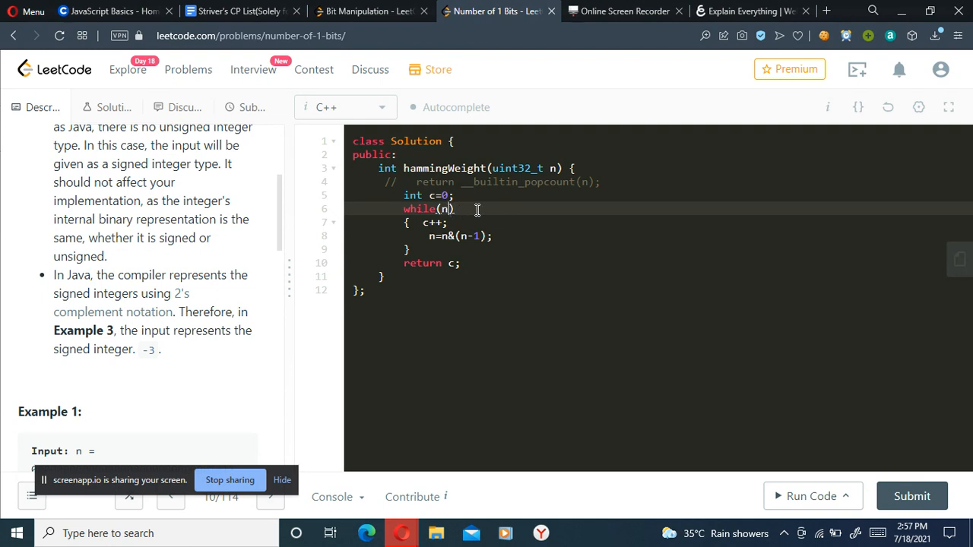
Underline Example 1's input bit string on the whiteboard and return to the LeetCode editor
click(759, 11)
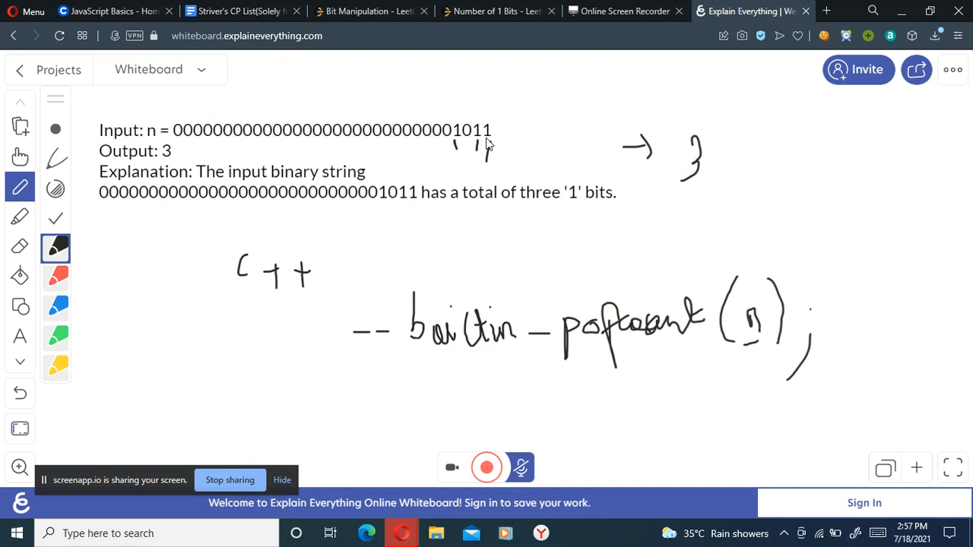
drag(190, 151, 490, 149)
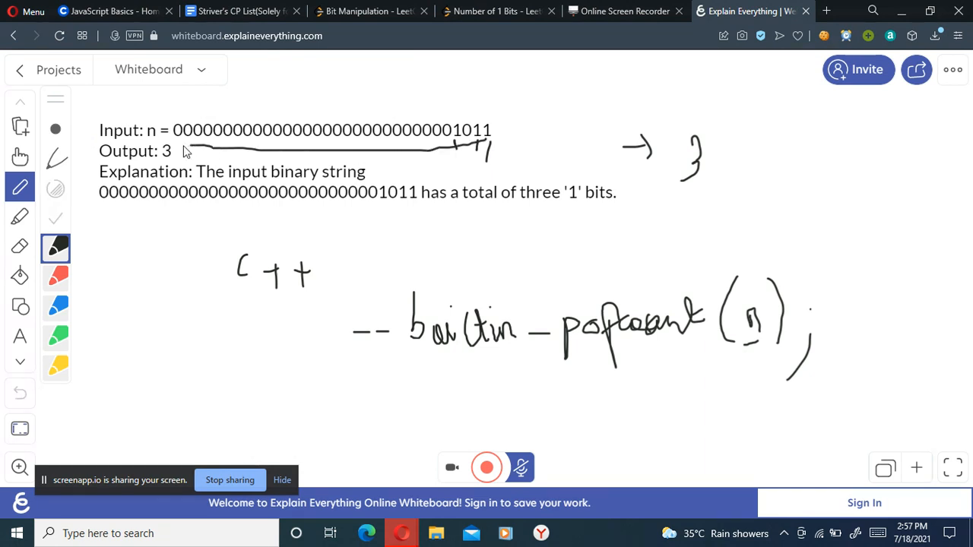
click(498, 11)
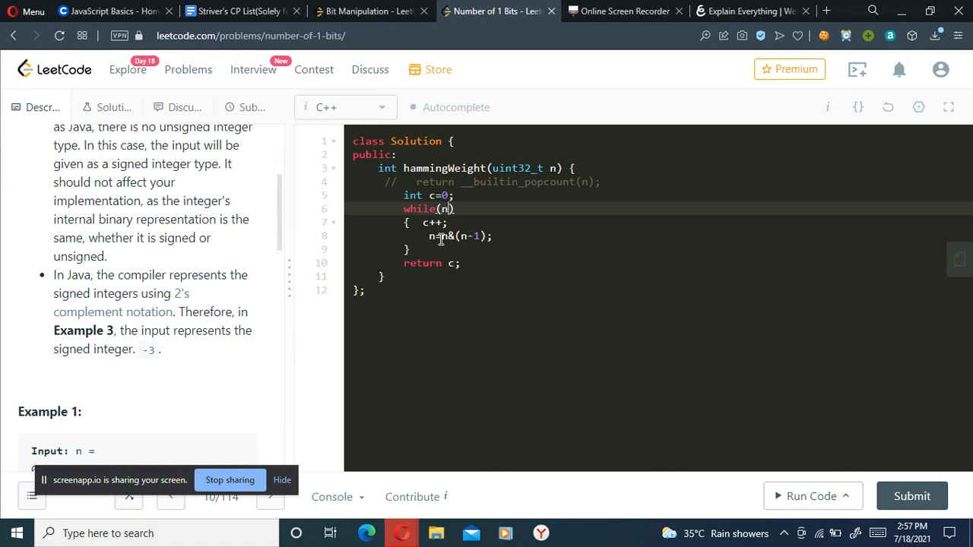
mouse_move(462, 353)
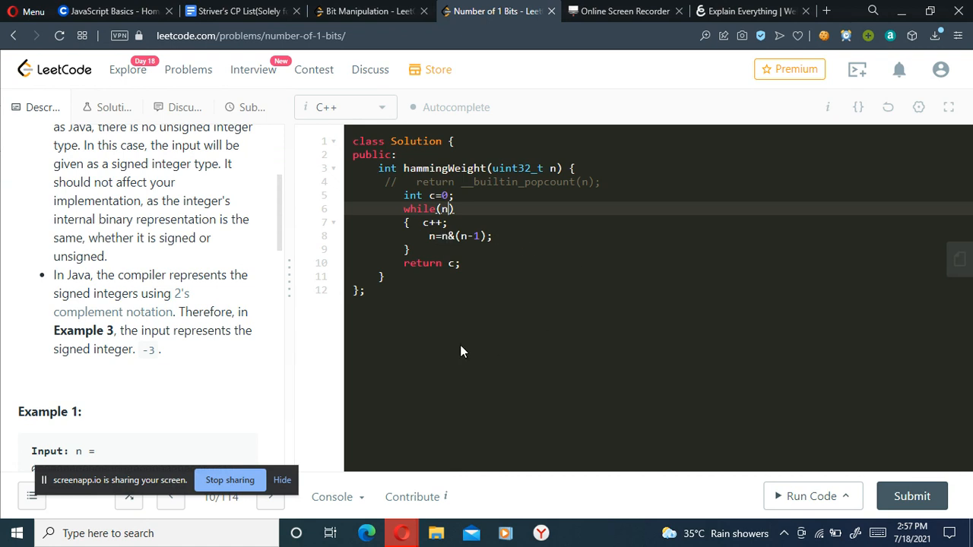
click(754, 10)
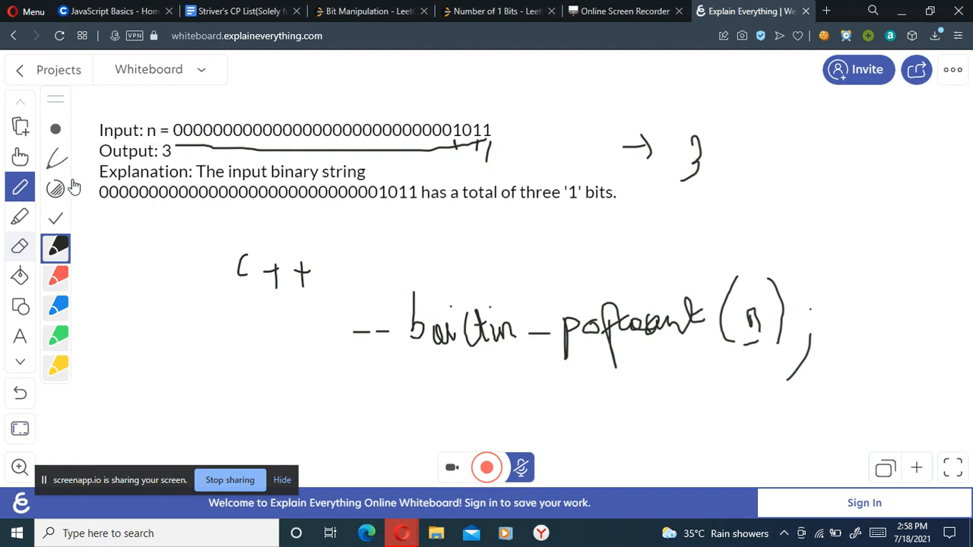
Erase the handwritten C++ __builtin_popcount notes, then return to the pen
click(21, 245)
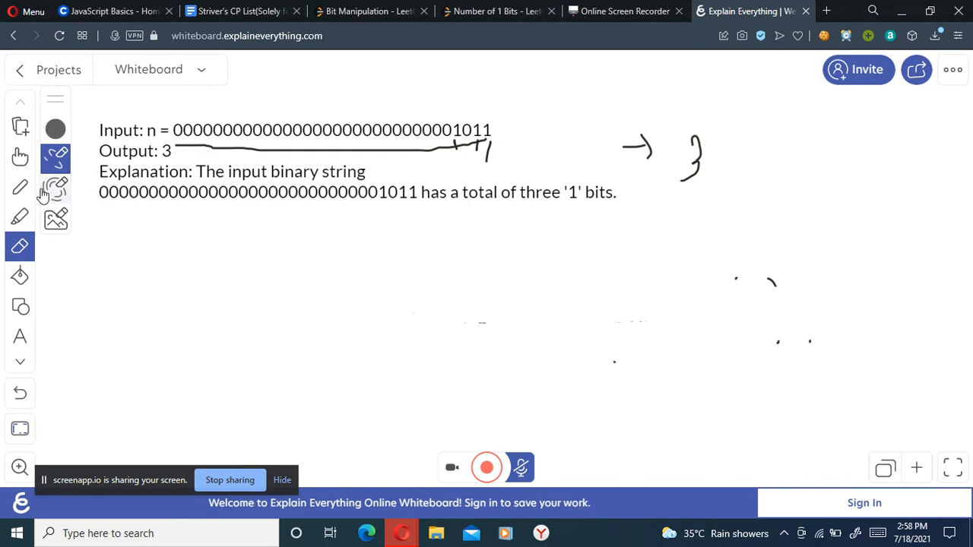
click(19, 184)
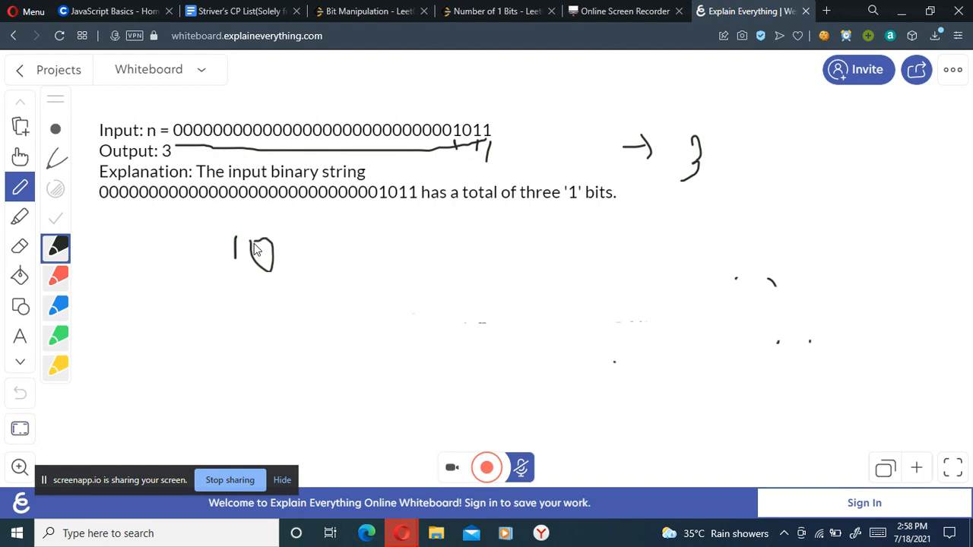
Handwrite 1010 minus 10 below the example, then return to the LeetCode editor
drag(282, 243, 323, 261)
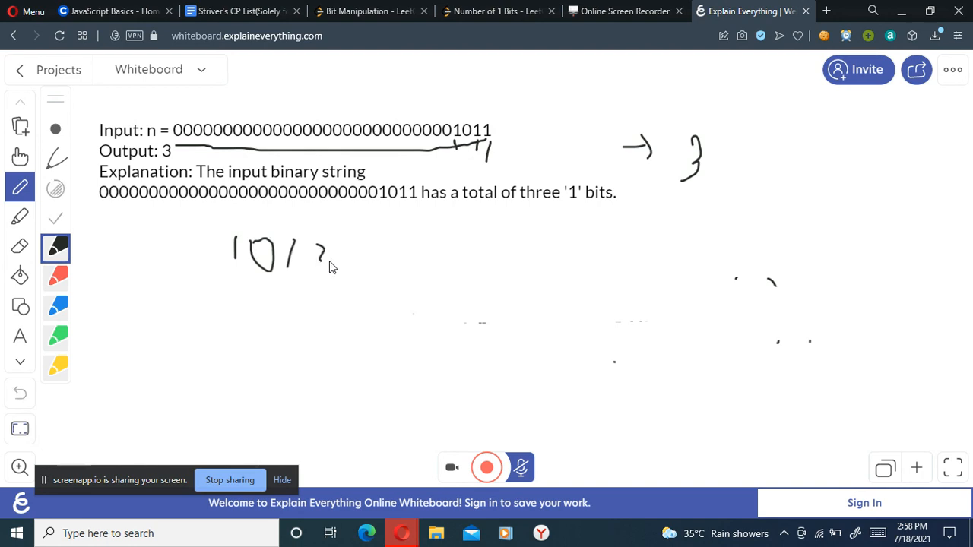
drag(312, 235, 334, 258)
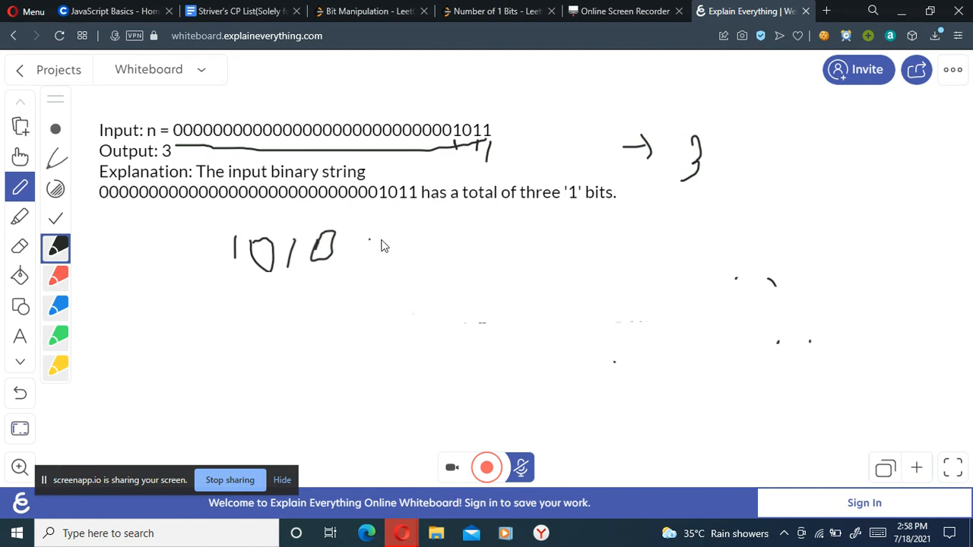
drag(372, 243, 457, 250)
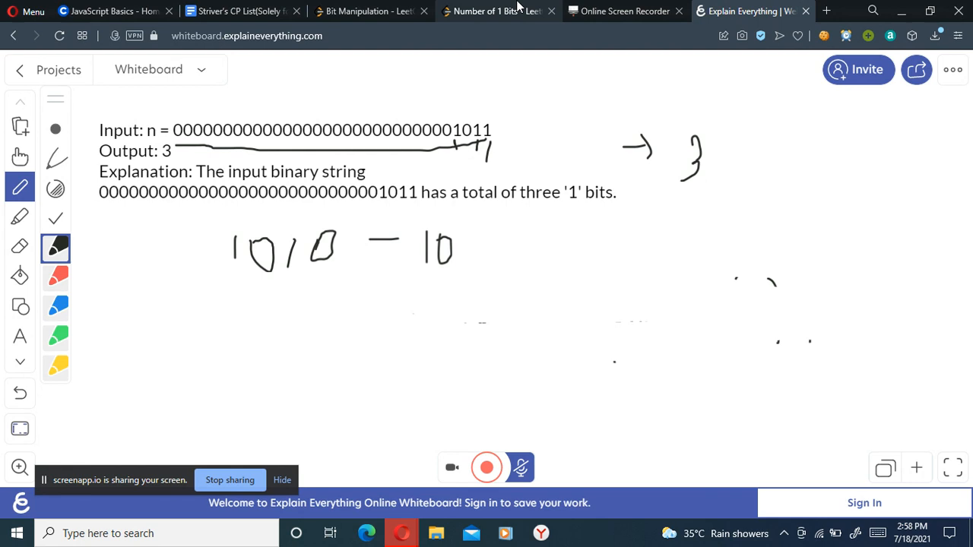
click(498, 11)
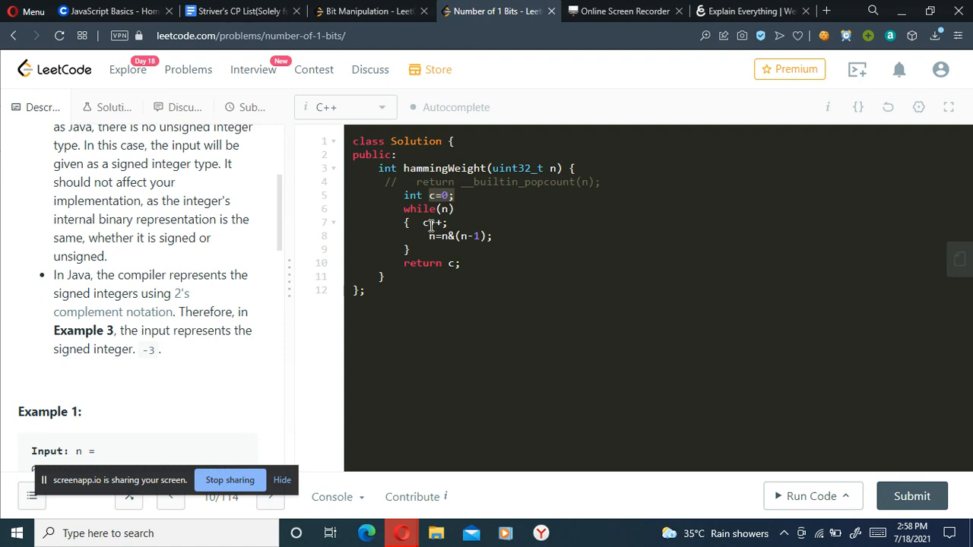
mouse_move(426, 241)
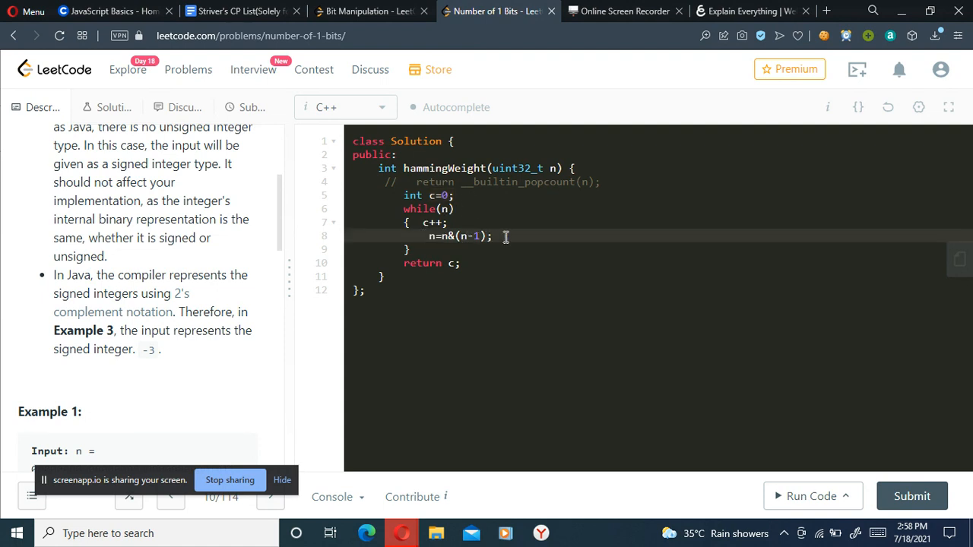
click(748, 10)
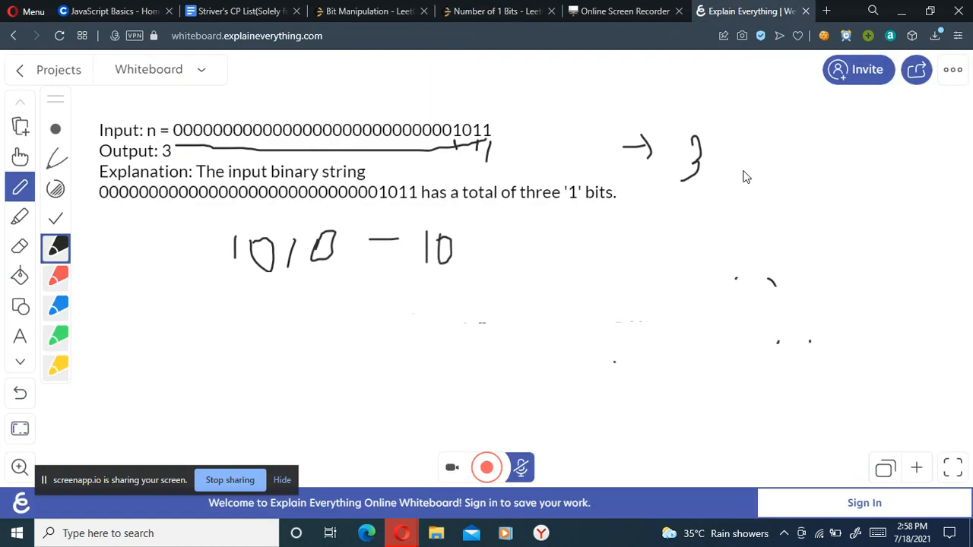
mouse_move(315, 280)
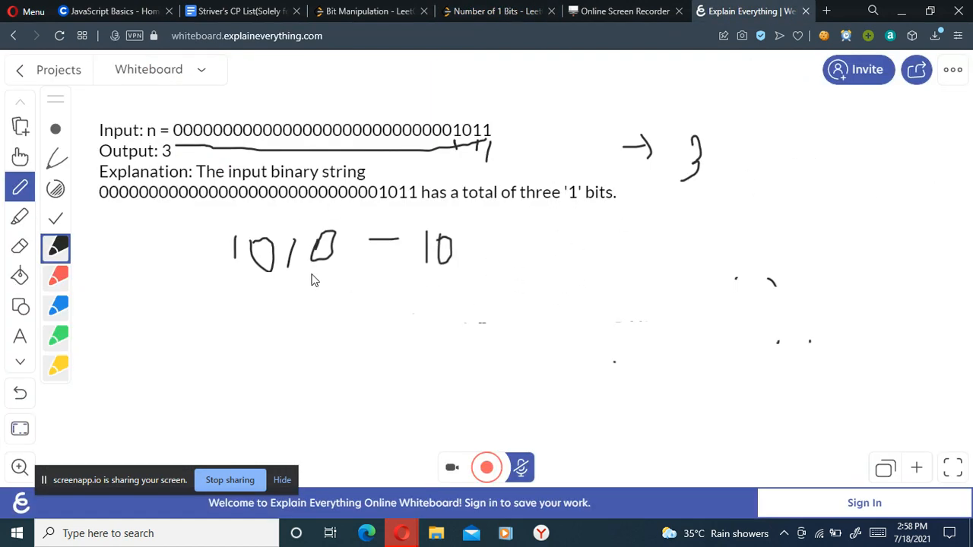
Label 1010 as n, write 1001 underneath and underline it as the AND operand
drag(164, 246, 198, 258)
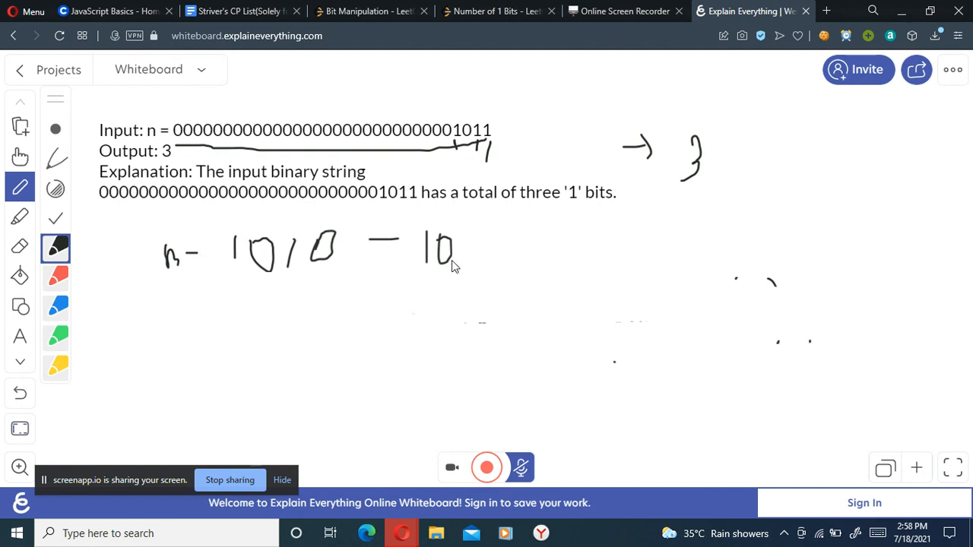
mouse_move(429, 302)
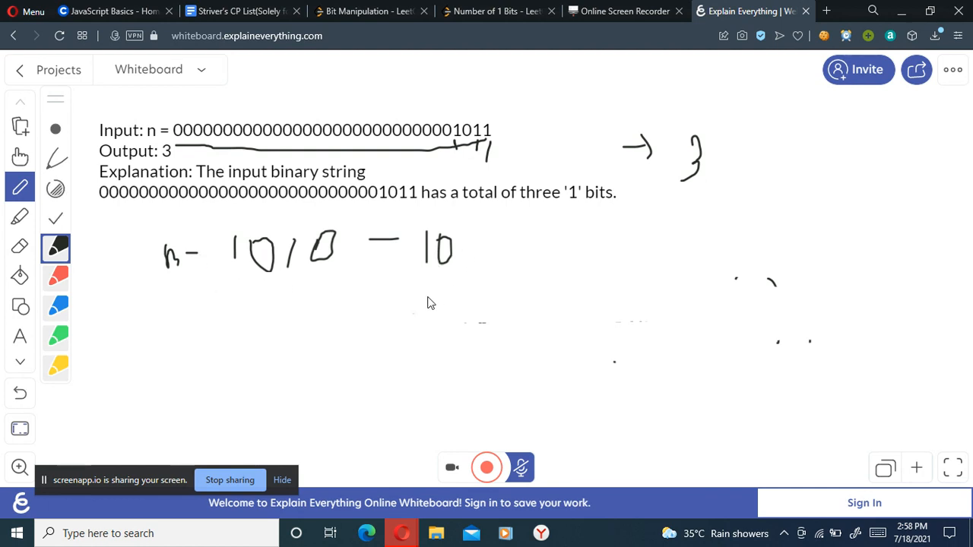
drag(422, 297, 434, 326)
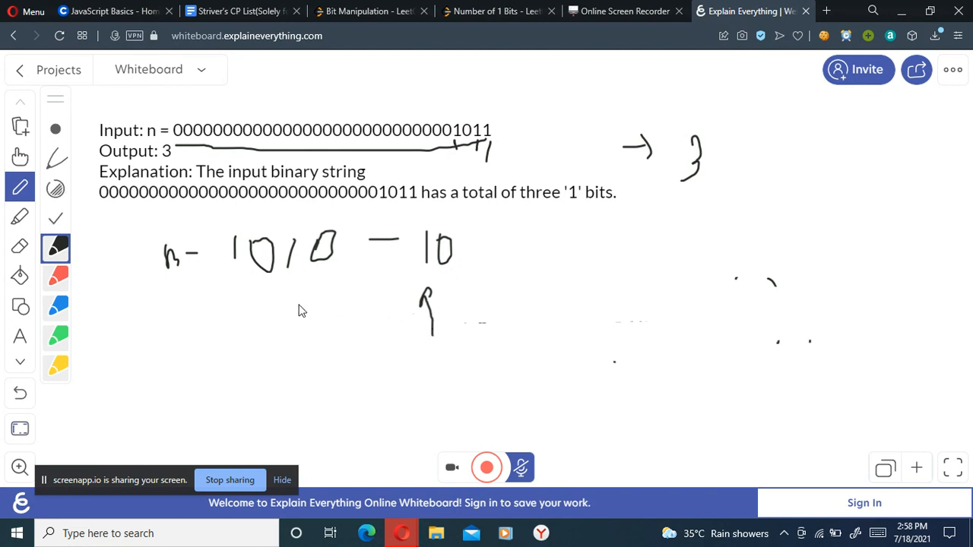
drag(236, 292, 243, 332)
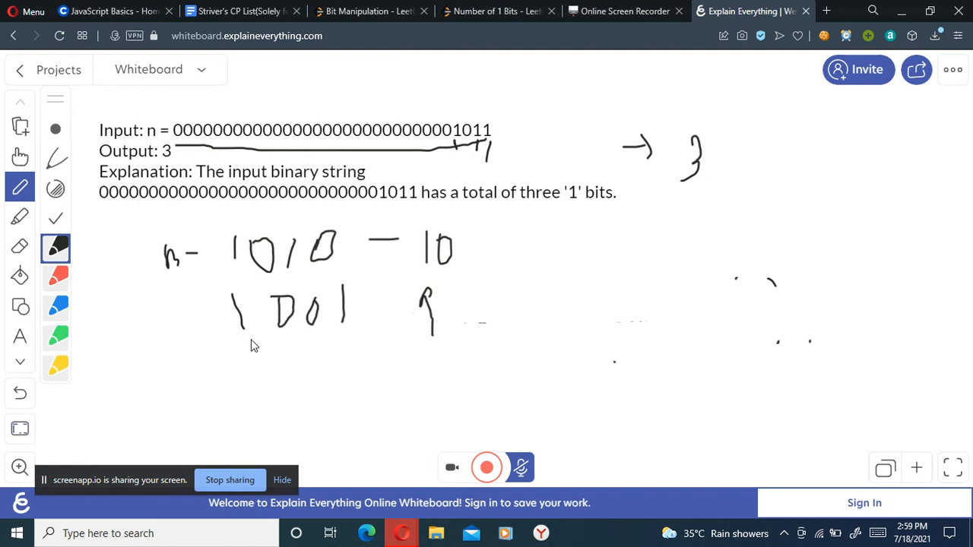
mouse_move(252, 355)
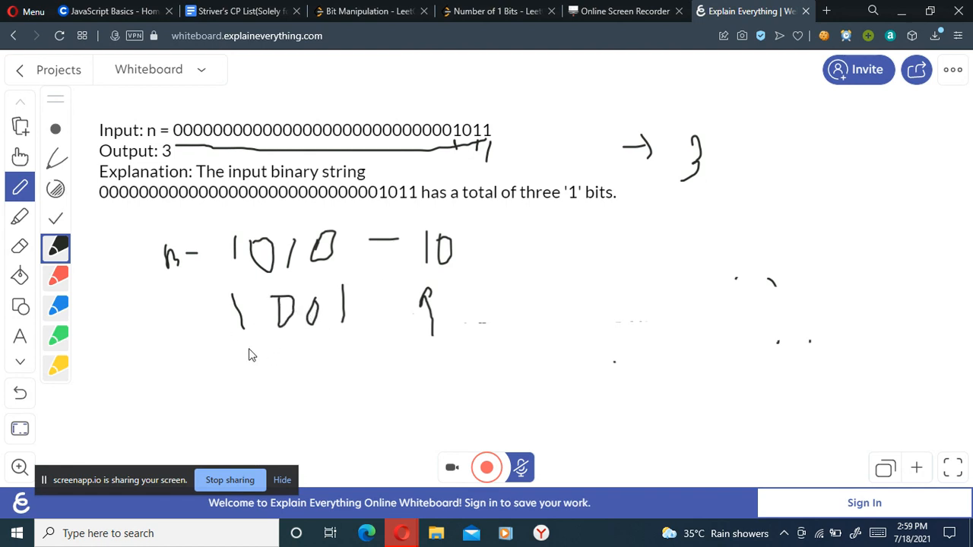
drag(197, 348, 374, 336)
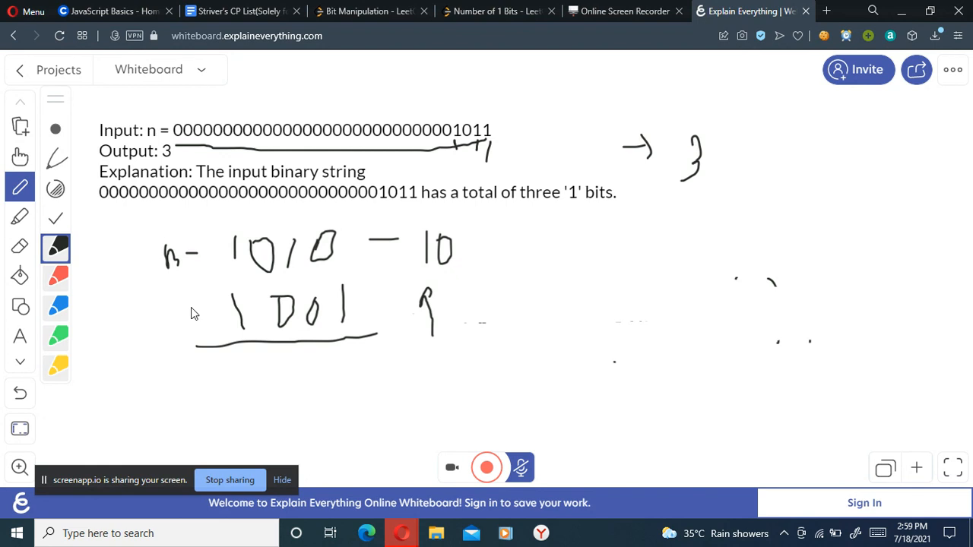
drag(160, 311, 182, 319)
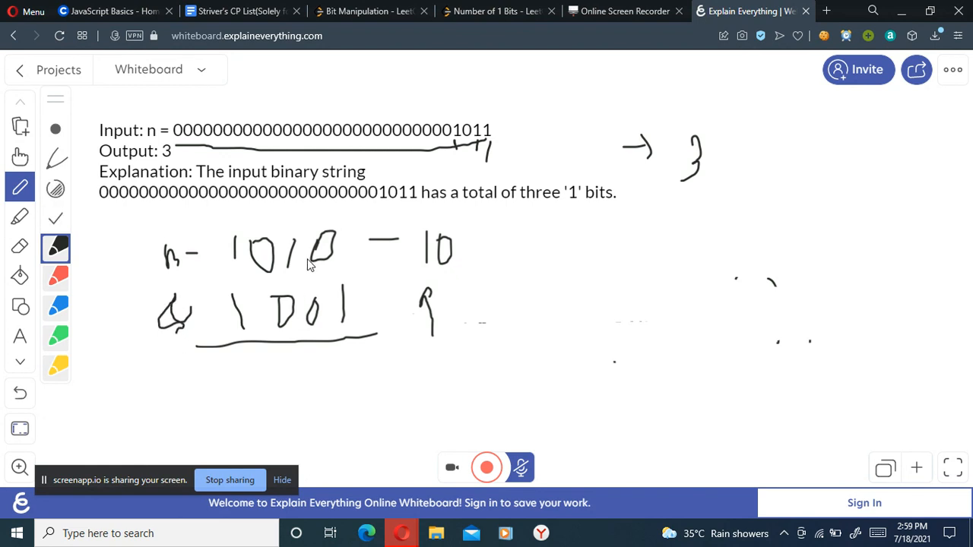
mouse_move(336, 264)
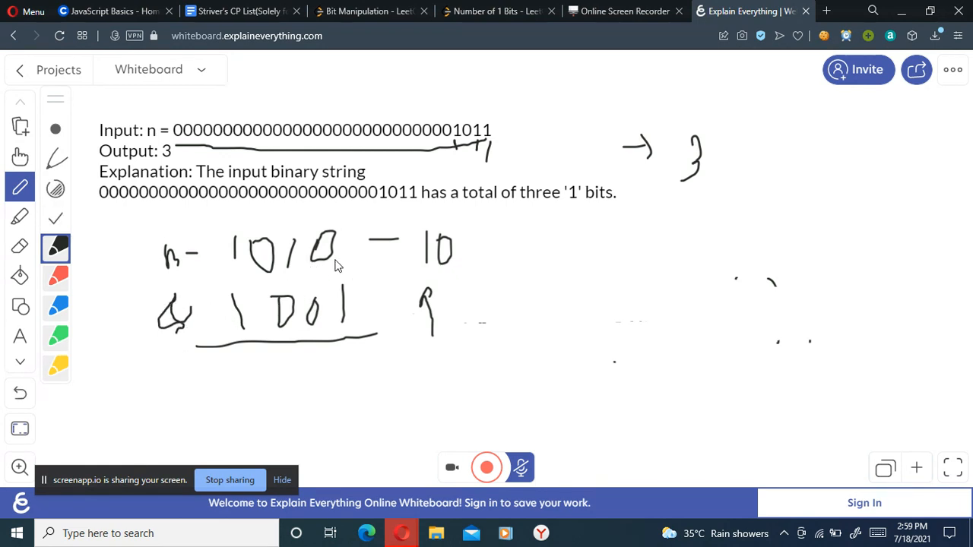
Write the rules 1&0=0 and 1&1=1 and the AND result 1000 under the example
drag(581, 243, 580, 273)
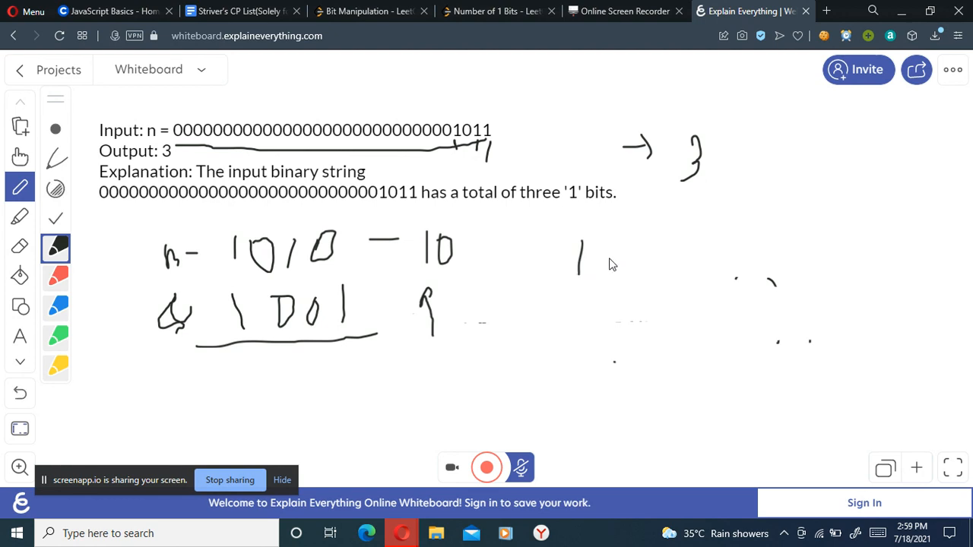
drag(585, 251, 630, 281)
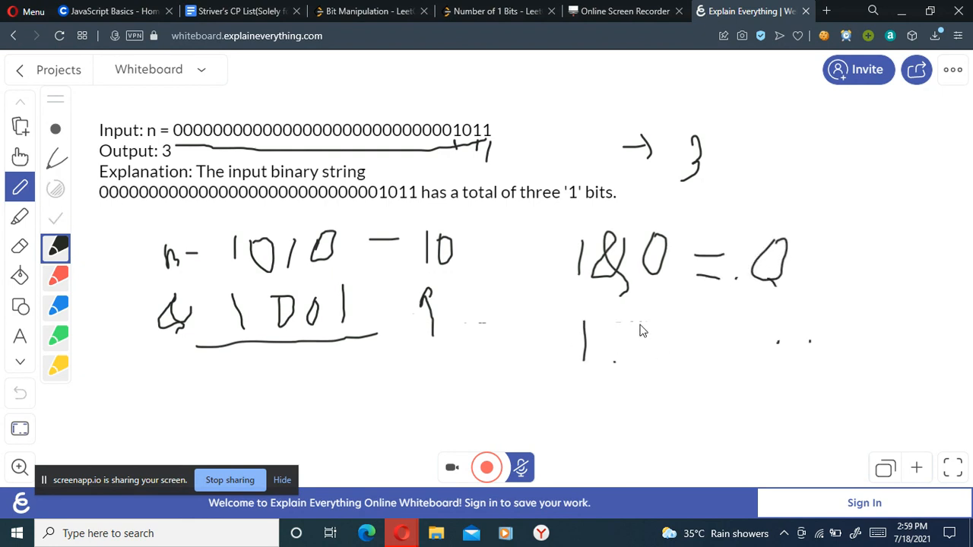
drag(586, 319, 661, 357)
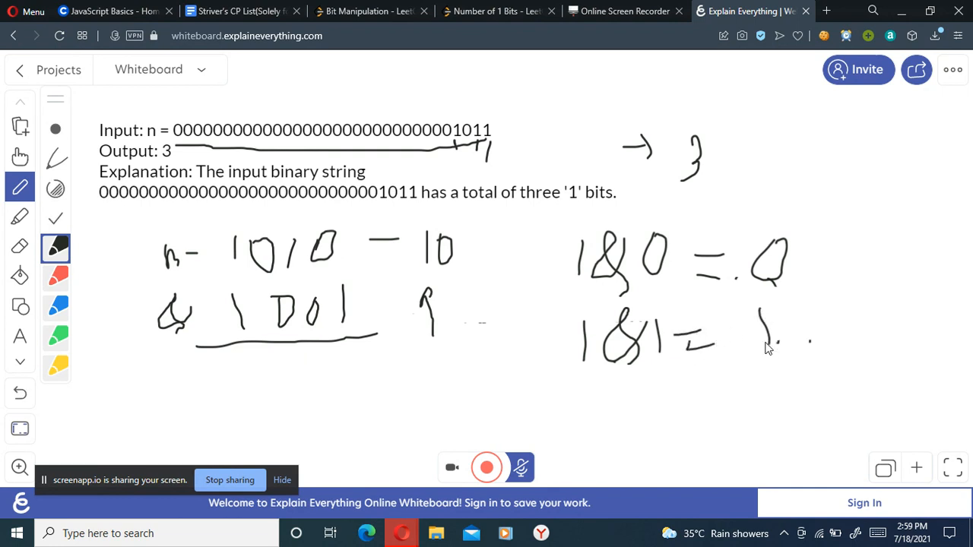
mouse_move(231, 480)
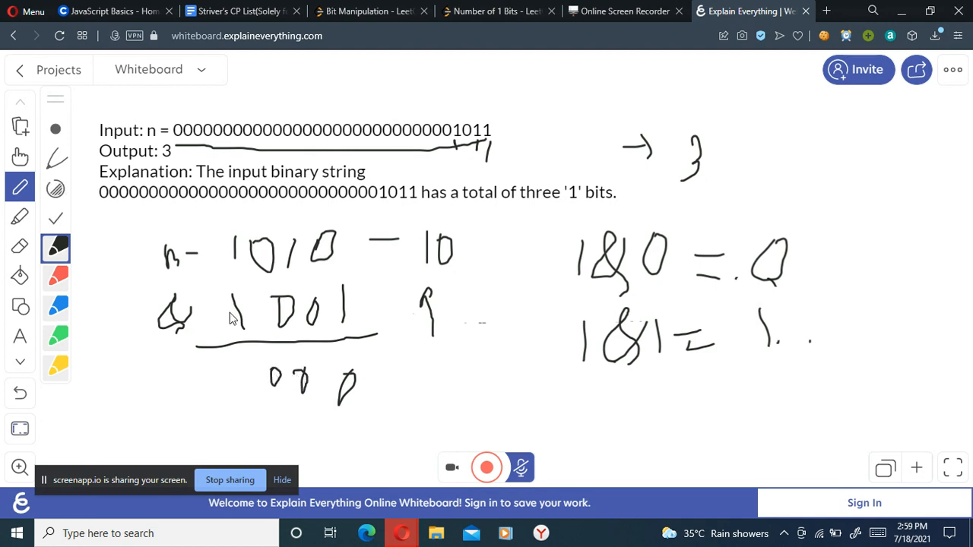
drag(241, 373, 234, 418)
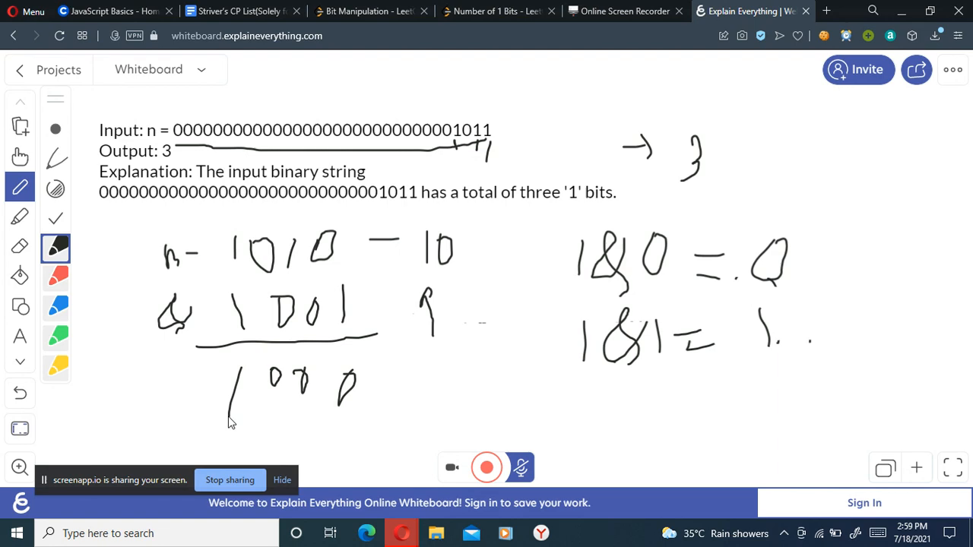
mouse_move(407, 286)
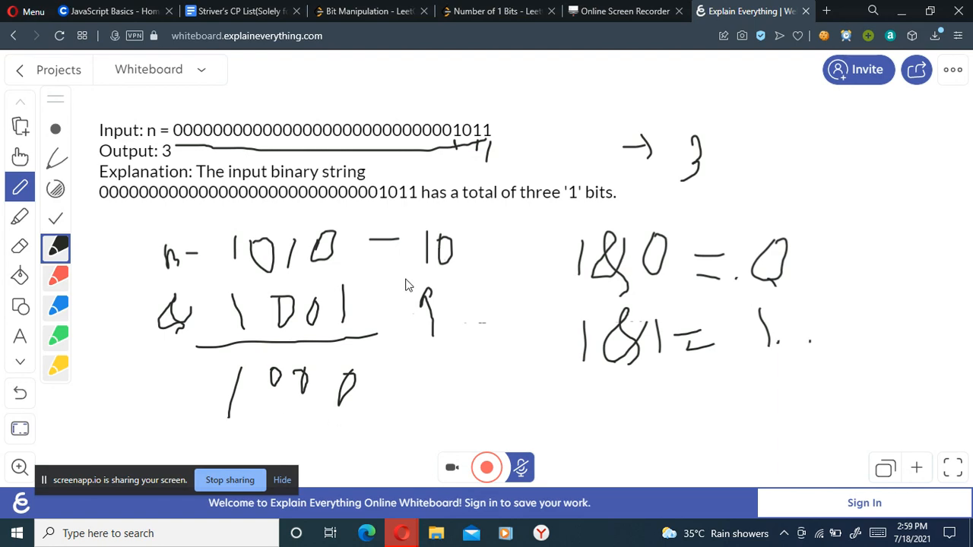
click(498, 10)
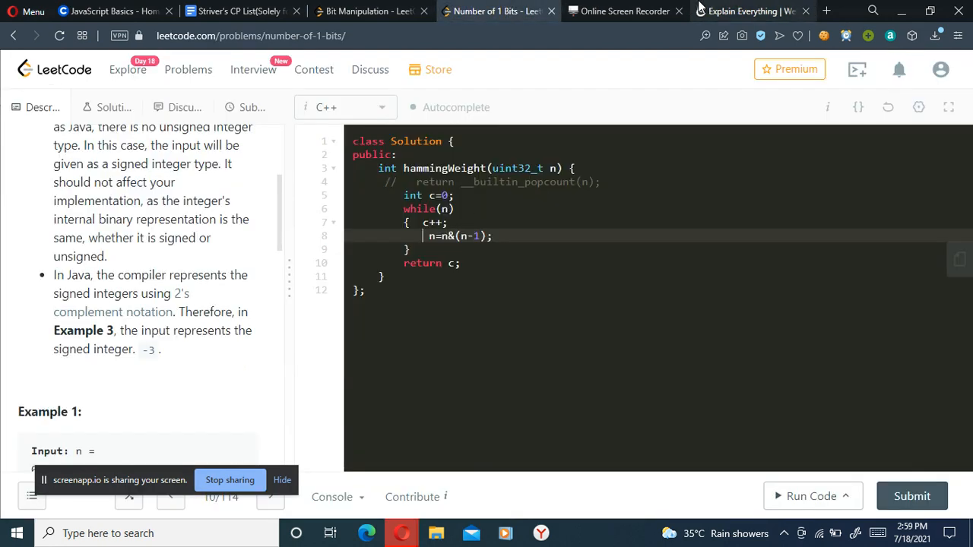
click(754, 11)
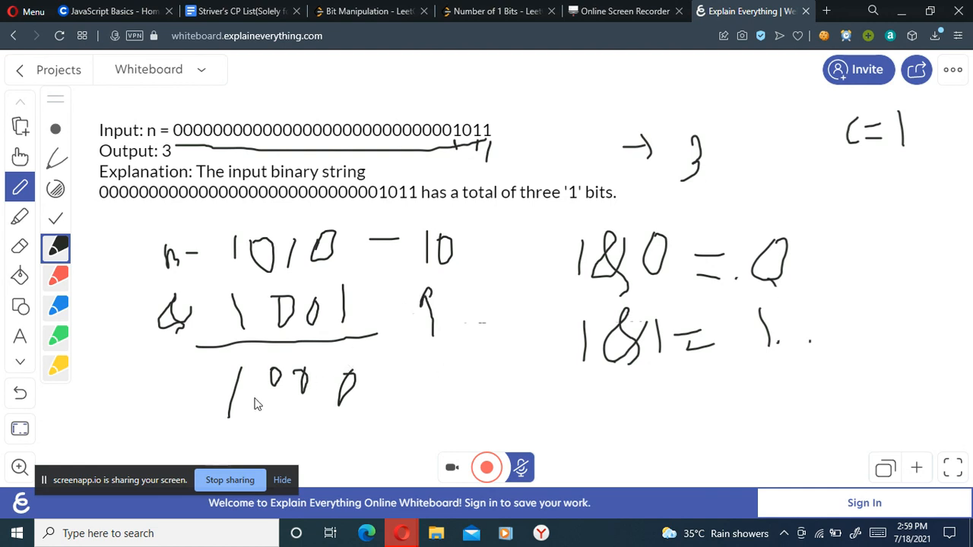
mouse_move(149, 395)
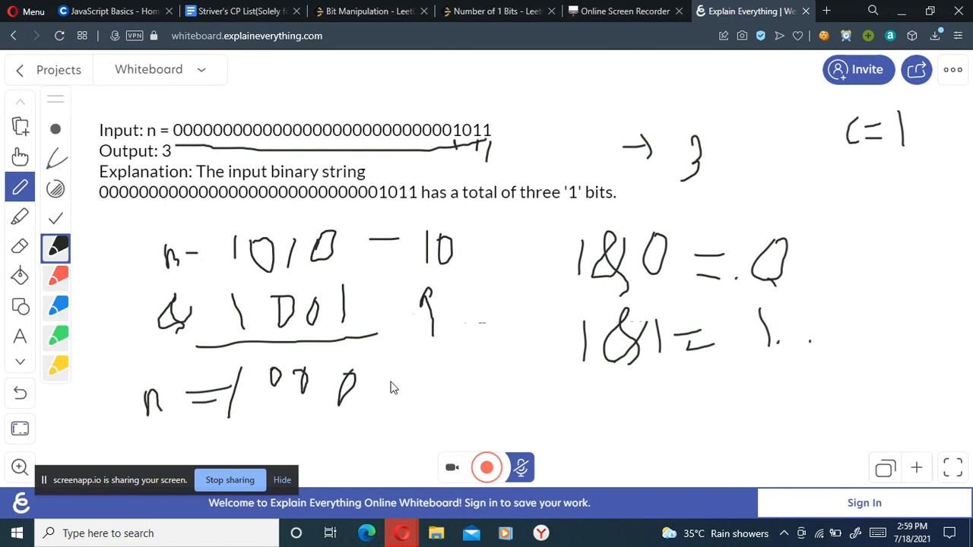
Label n=1000 as 8 and write 7 as 0111 underneath it
drag(395, 380, 456, 380)
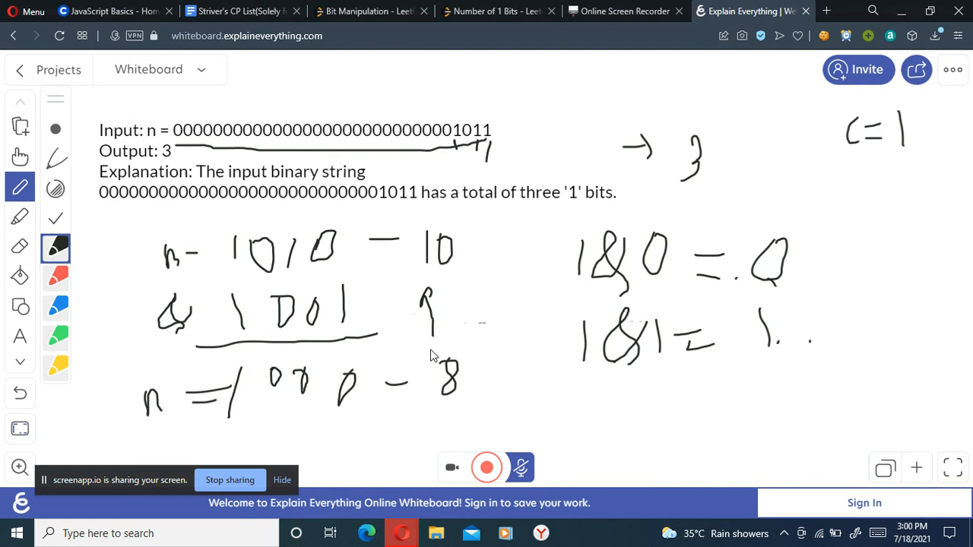
mouse_move(456, 413)
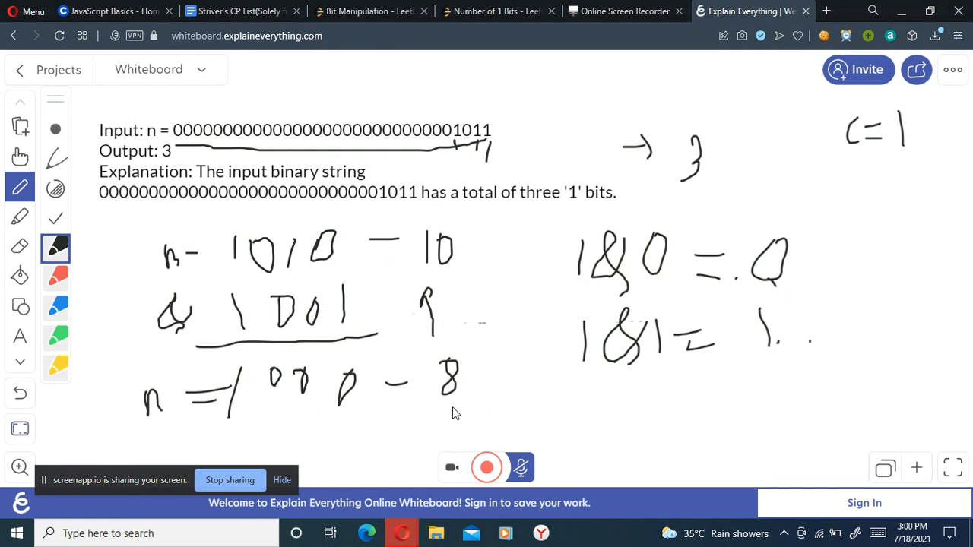
drag(456, 414, 475, 438)
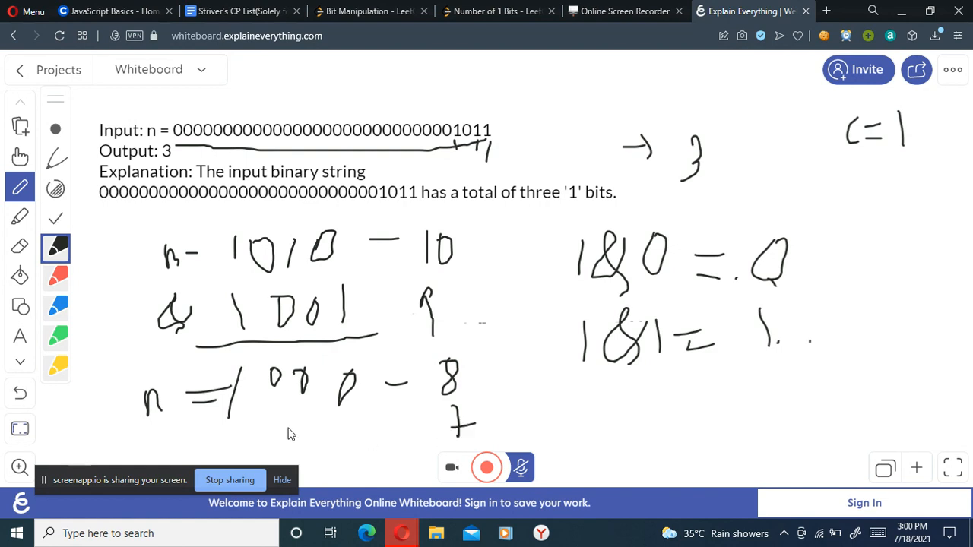
drag(241, 422, 251, 426)
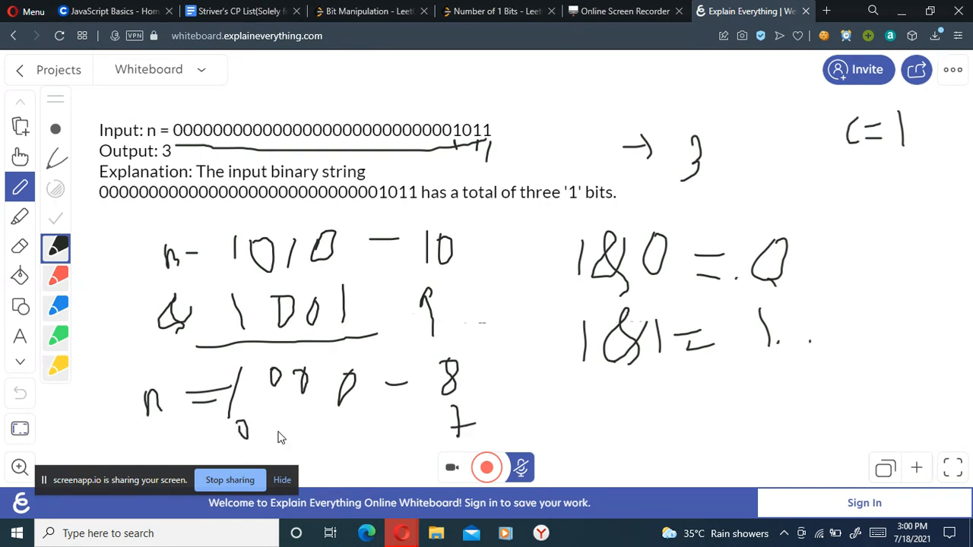
drag(274, 426, 334, 426)
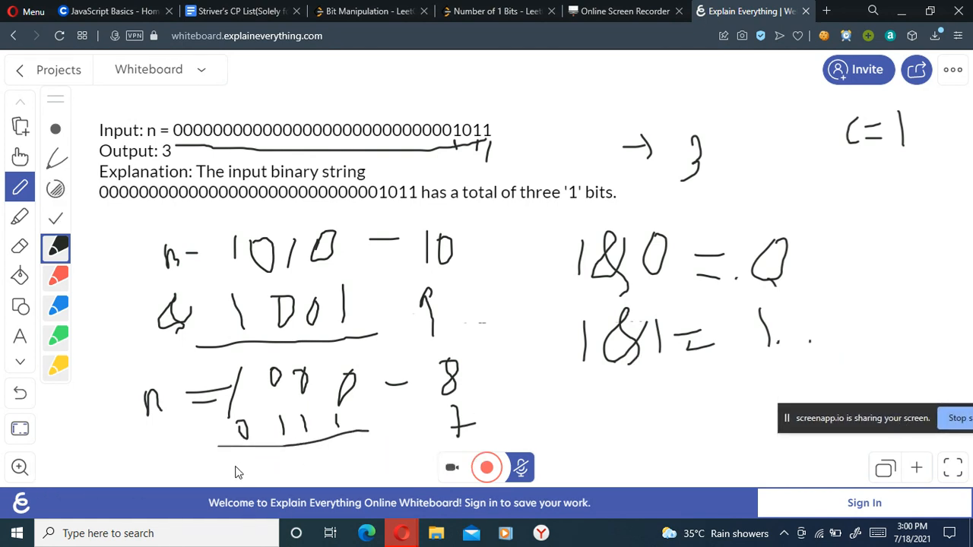
Write and underline the AND result 0000, then return to LeetCode
drag(228, 468, 292, 468)
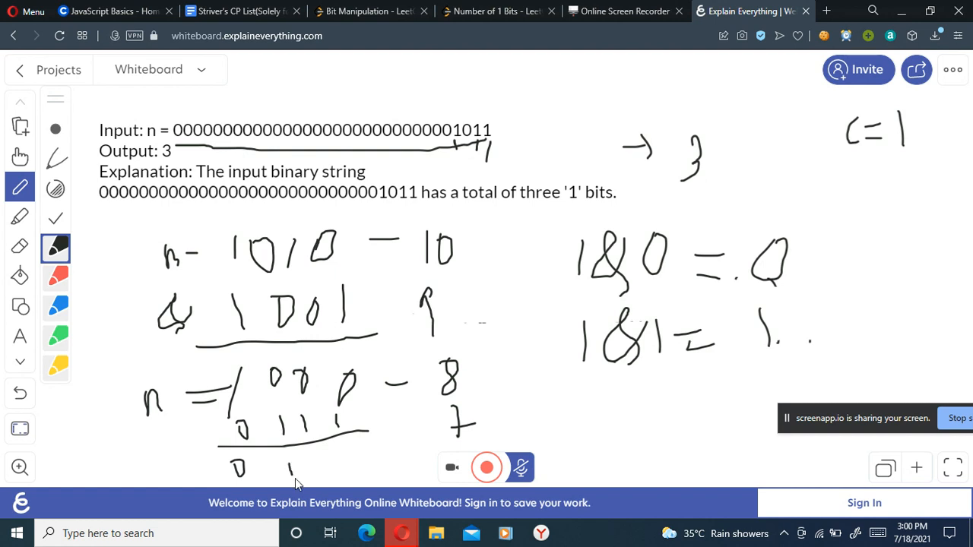
drag(274, 468, 357, 468)
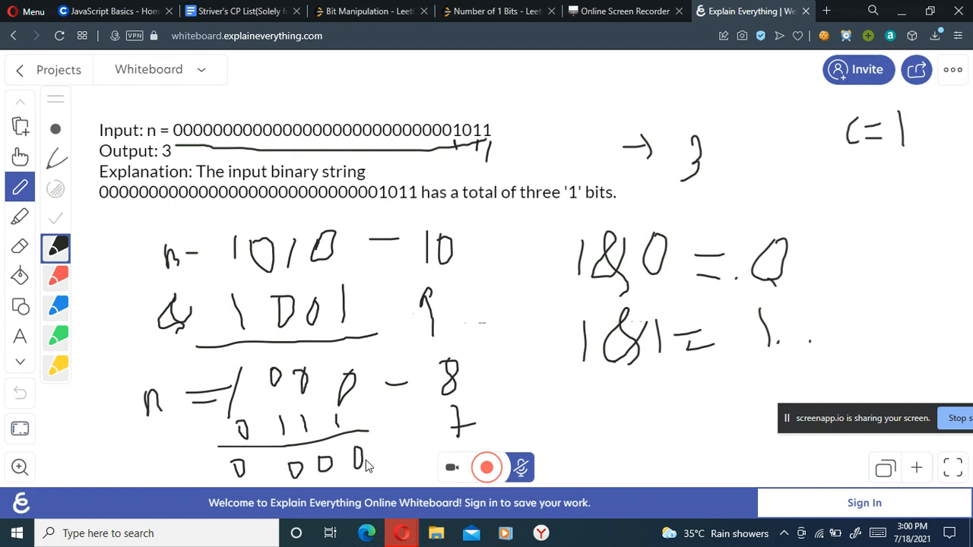
drag(194, 483, 383, 478)
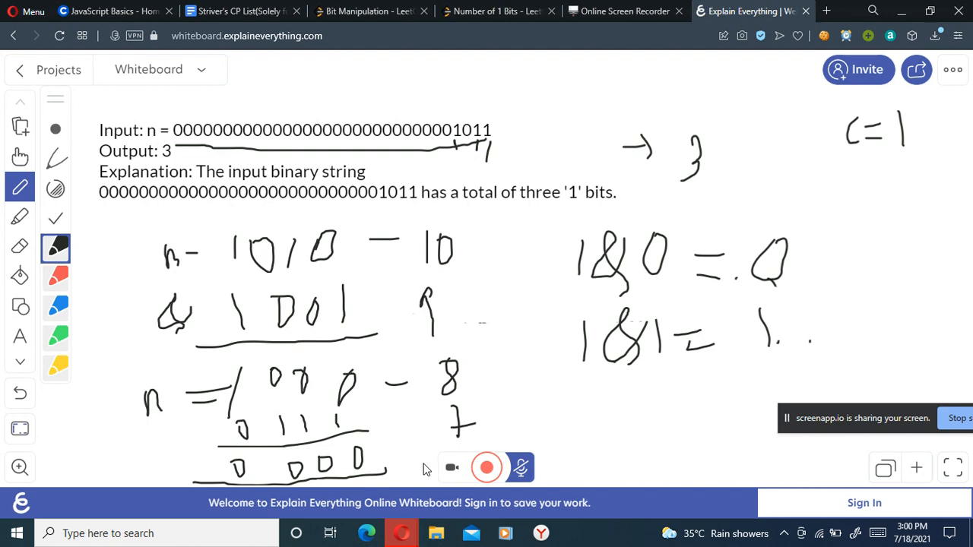
click(494, 11)
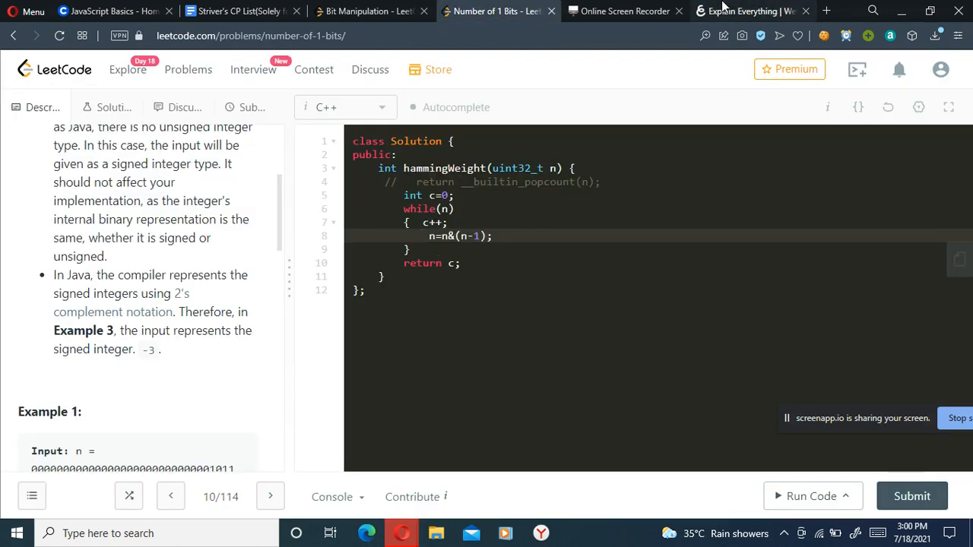
Write and underline c=2 below c=1 and circle the original 1010 on the whiteboard
click(757, 11)
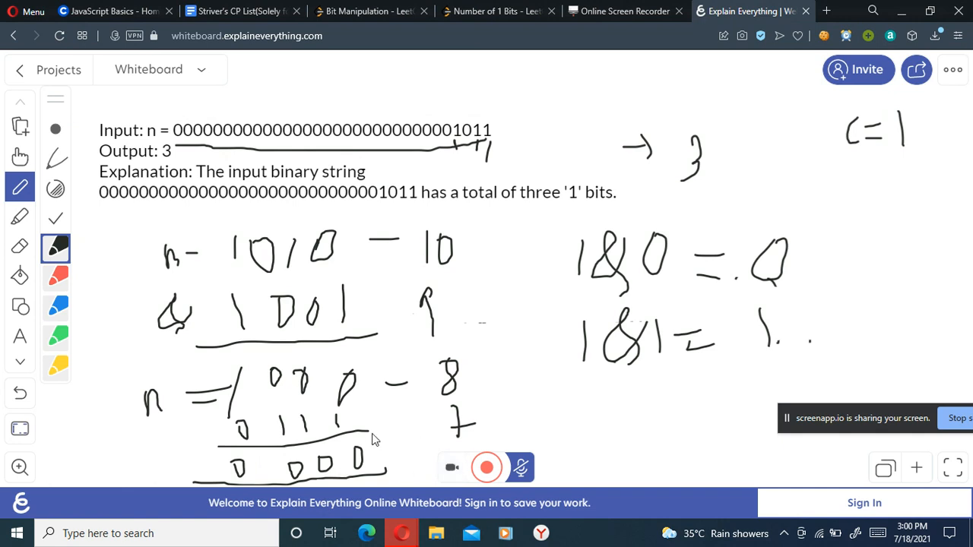
drag(867, 174, 859, 190)
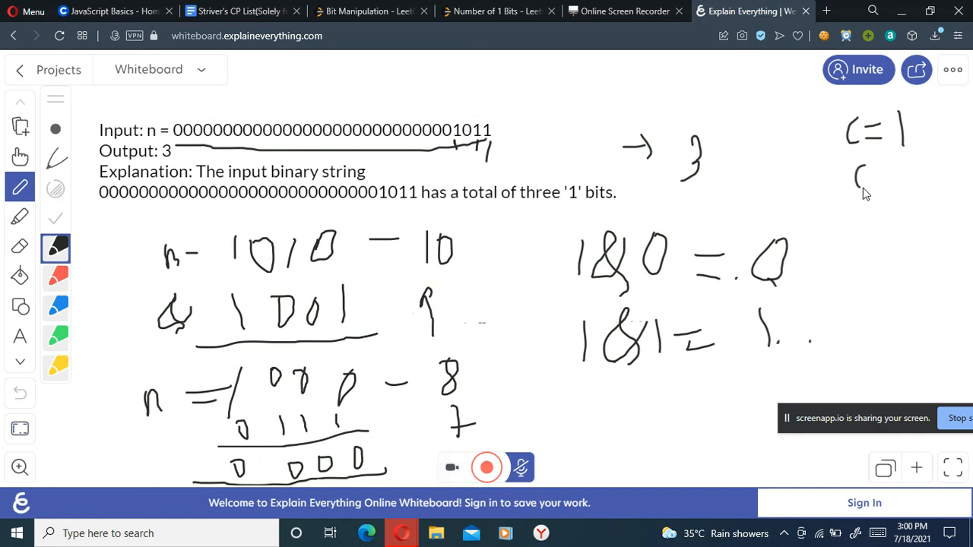
drag(854, 180, 909, 183)
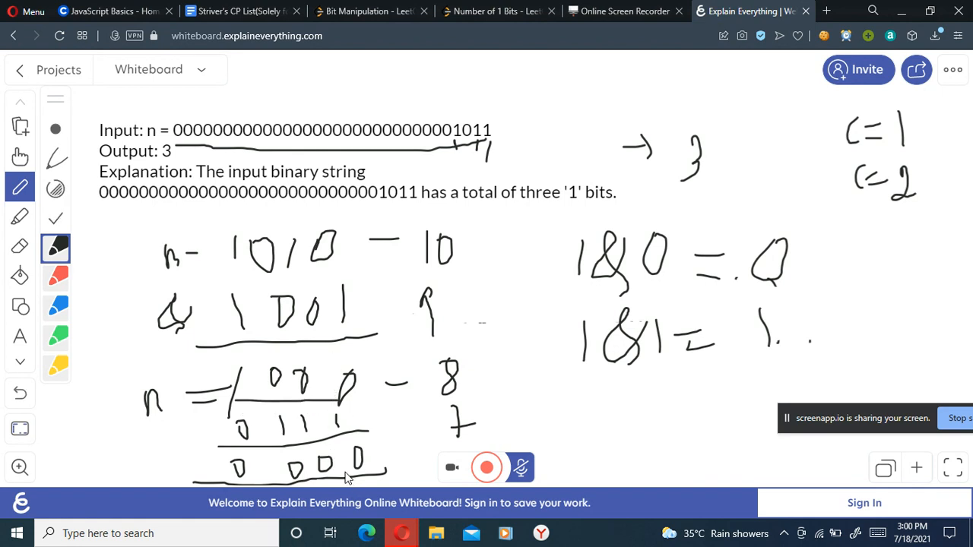
mouse_move(862, 240)
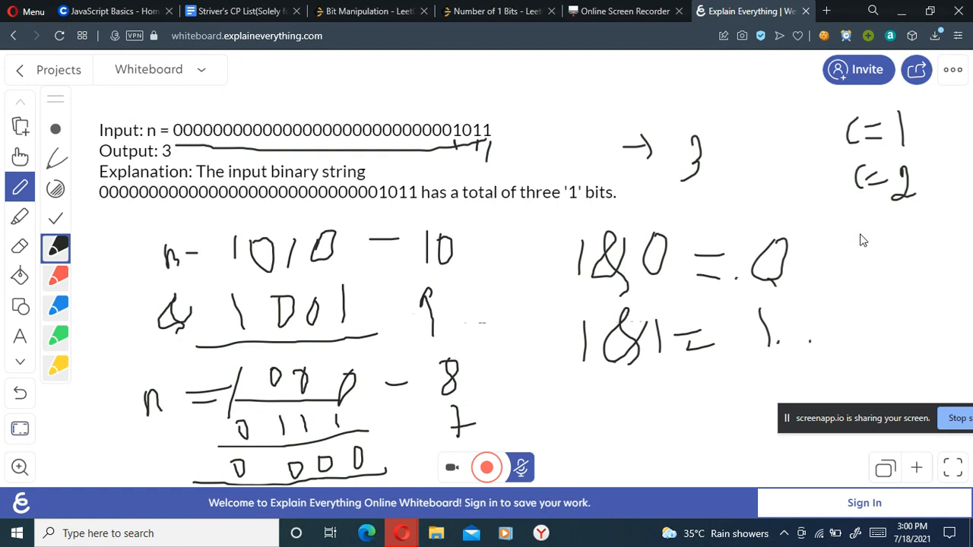
drag(874, 210, 935, 206)
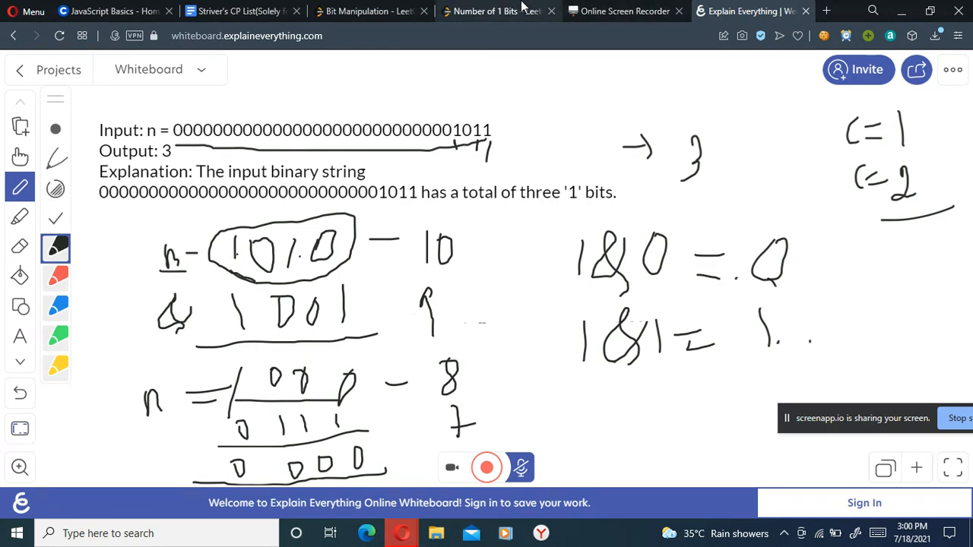
click(499, 11)
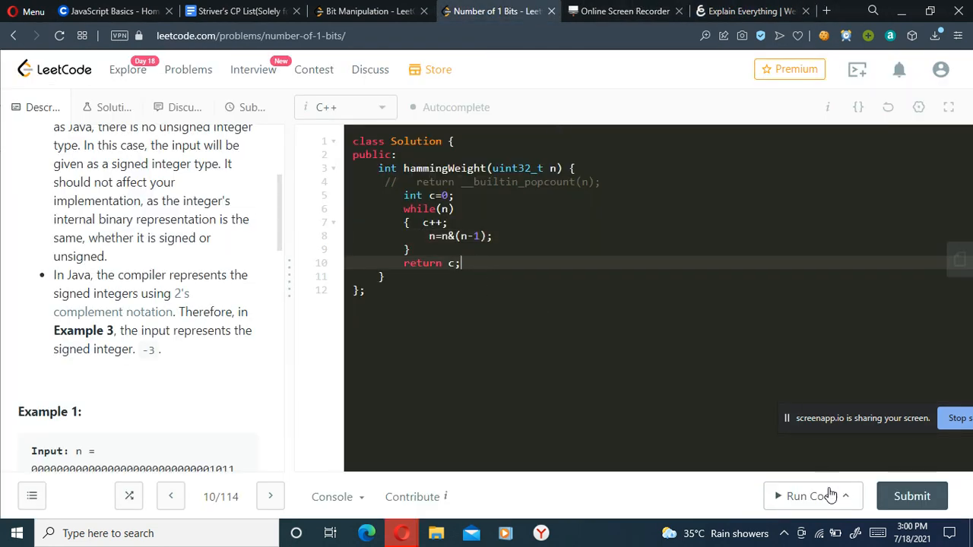
Run the C++ solution on Example 1 (Accepted, output 3, 0 ms), then submit it
click(806, 495)
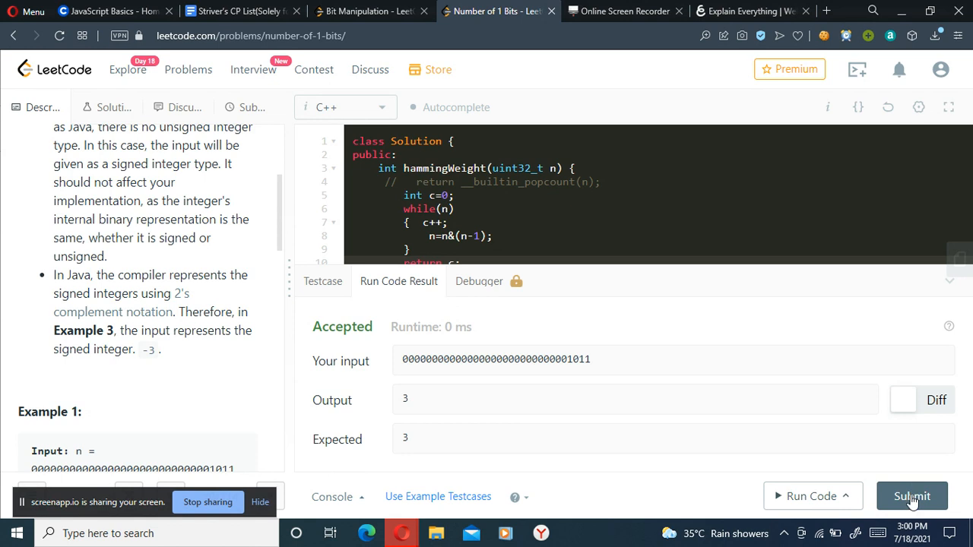
click(912, 496)
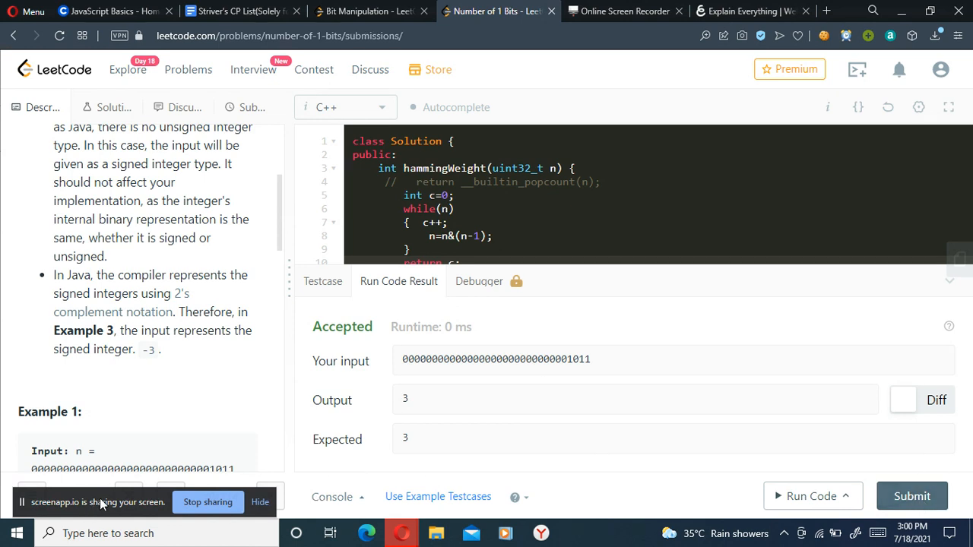